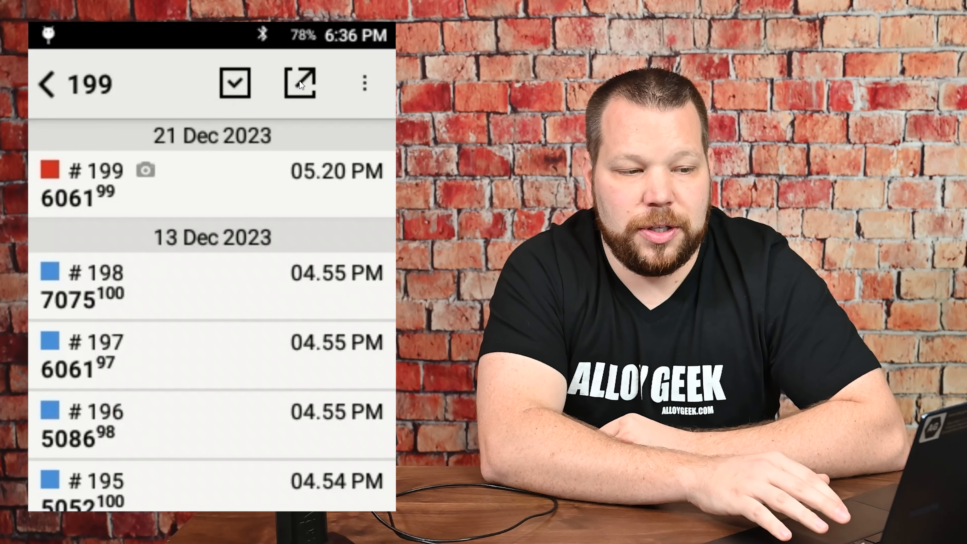
# Filter the results list to tests from 1 to 21 December 2023, showing 198 results
pyautogui.click(298, 83)
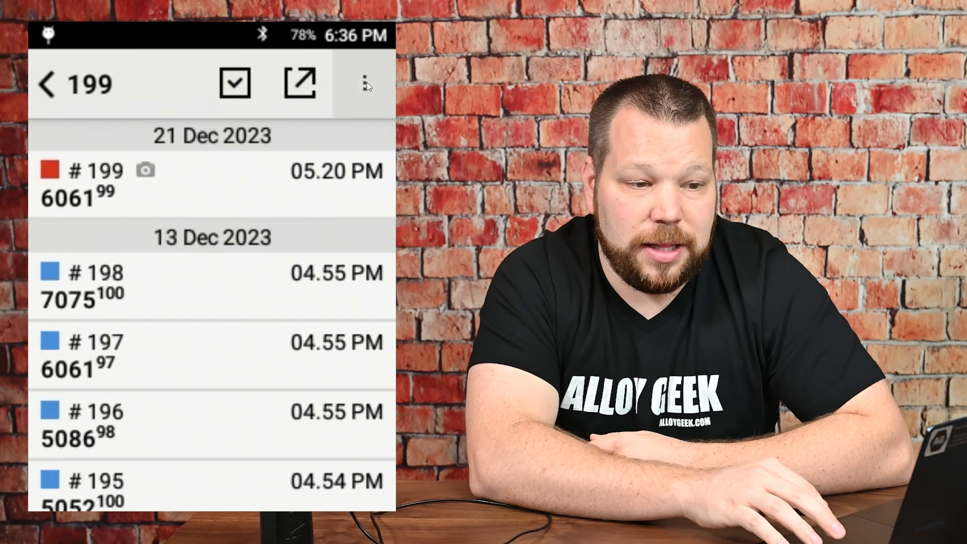
pyautogui.click(363, 83)
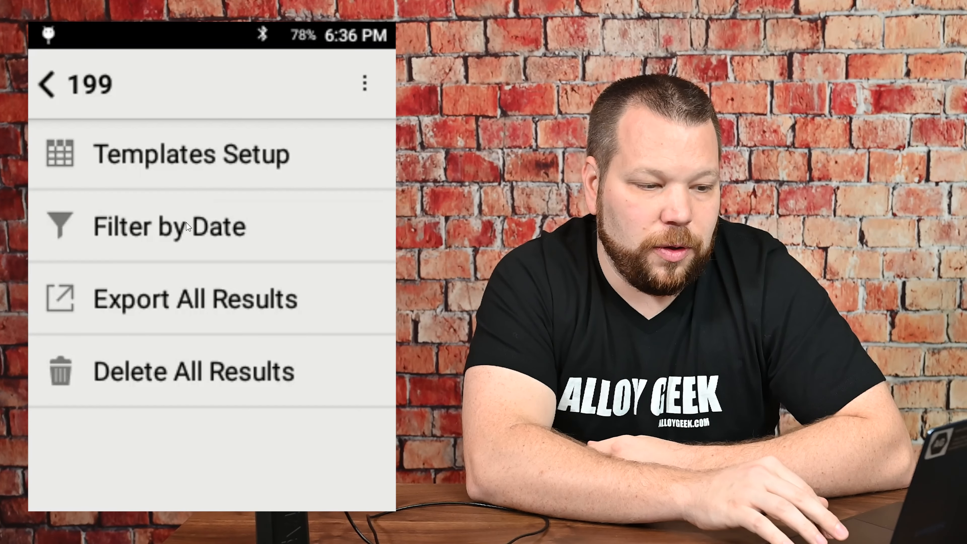
pyautogui.click(169, 226)
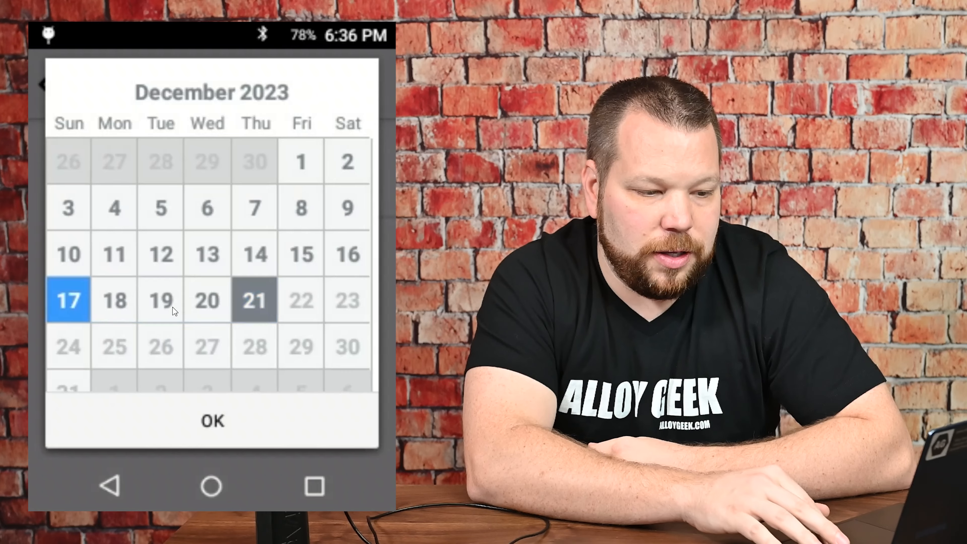
pyautogui.click(300, 162)
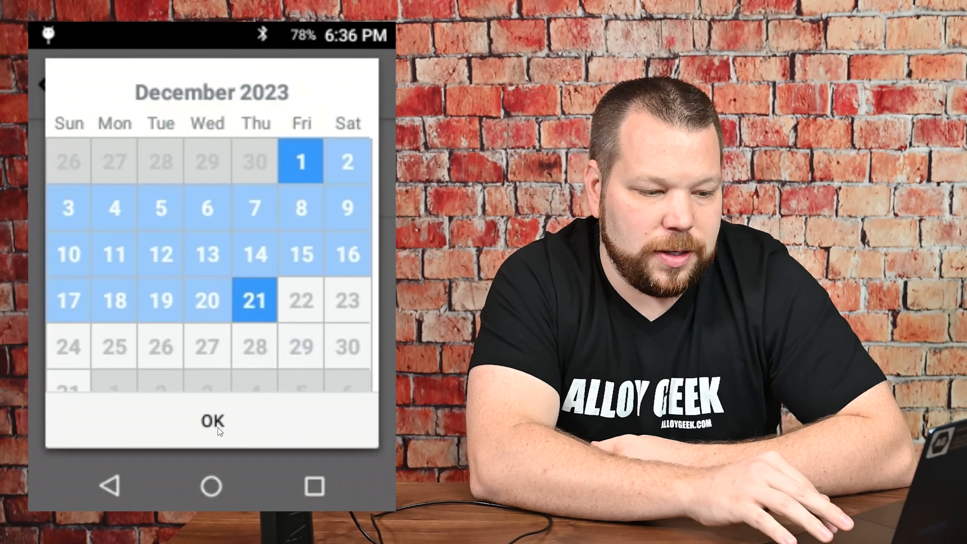
pyautogui.click(212, 420)
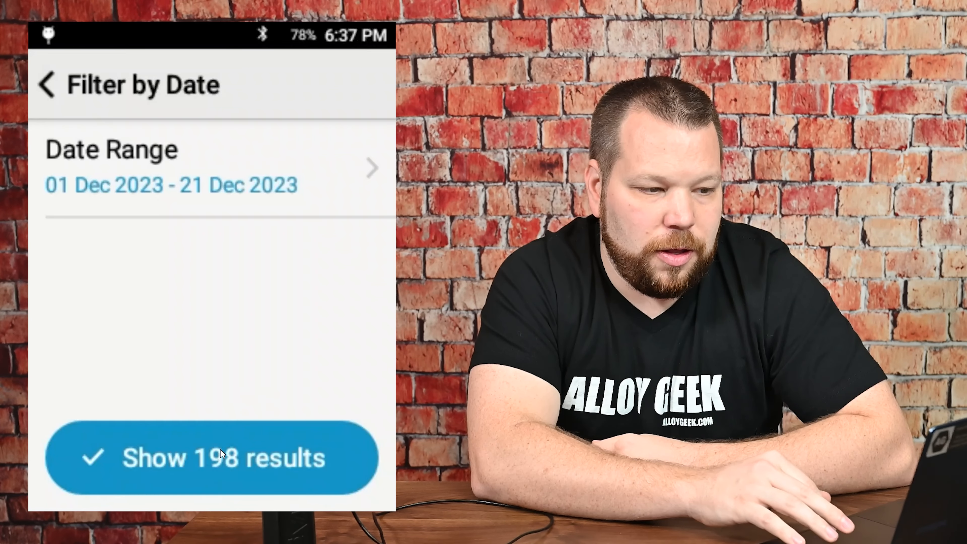
pyautogui.click(211, 458)
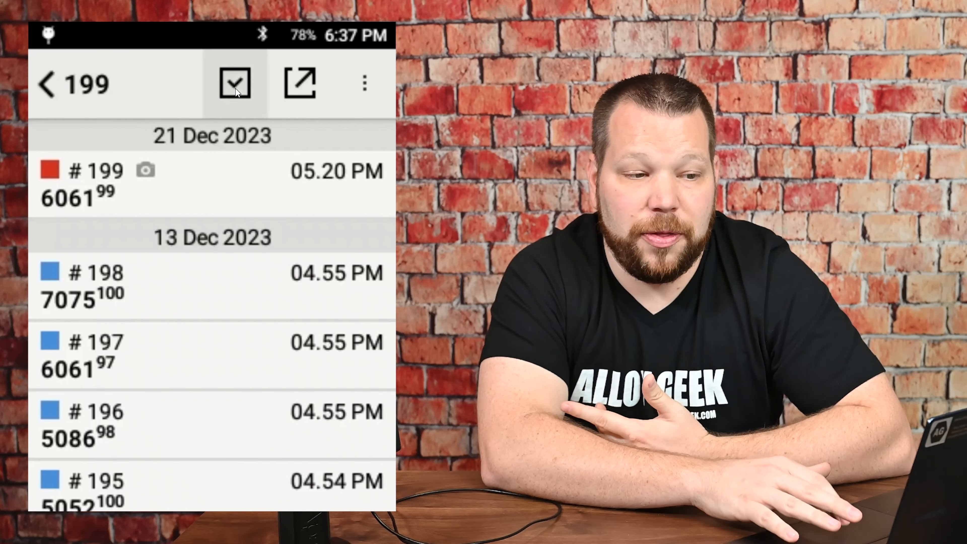
# Select test #199 and set it to export to the SD card as 2023.12.21.csv with the Alloy / Aluminum template
pyautogui.click(234, 83)
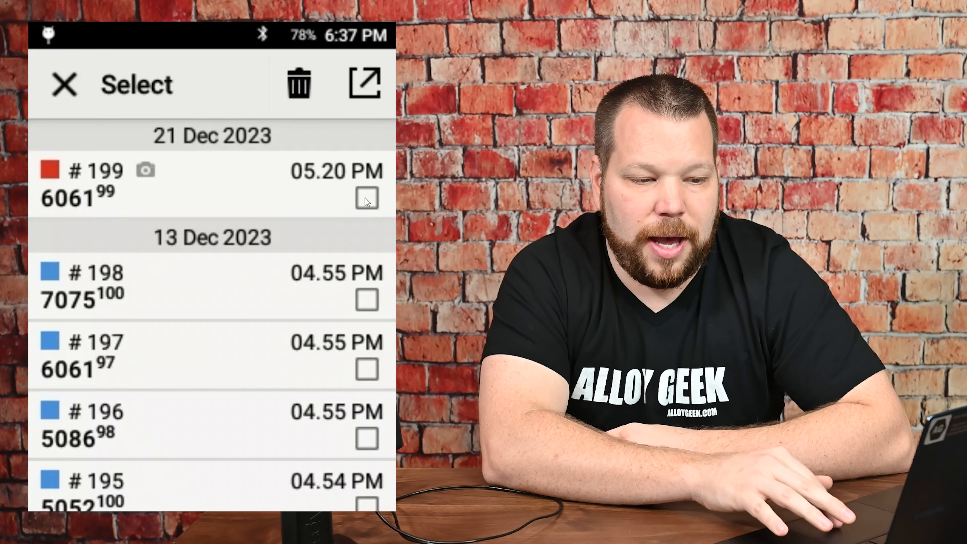
pyautogui.click(365, 198)
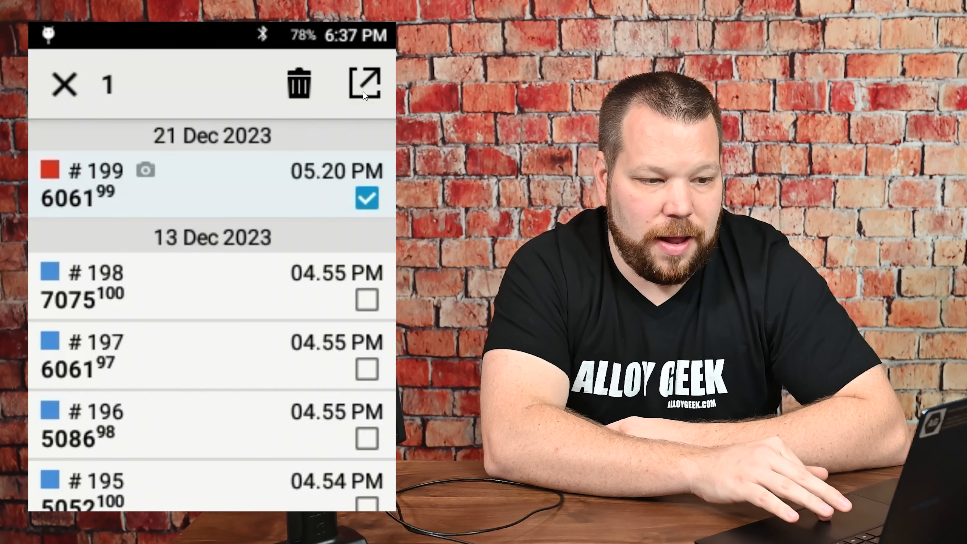
pyautogui.click(364, 83)
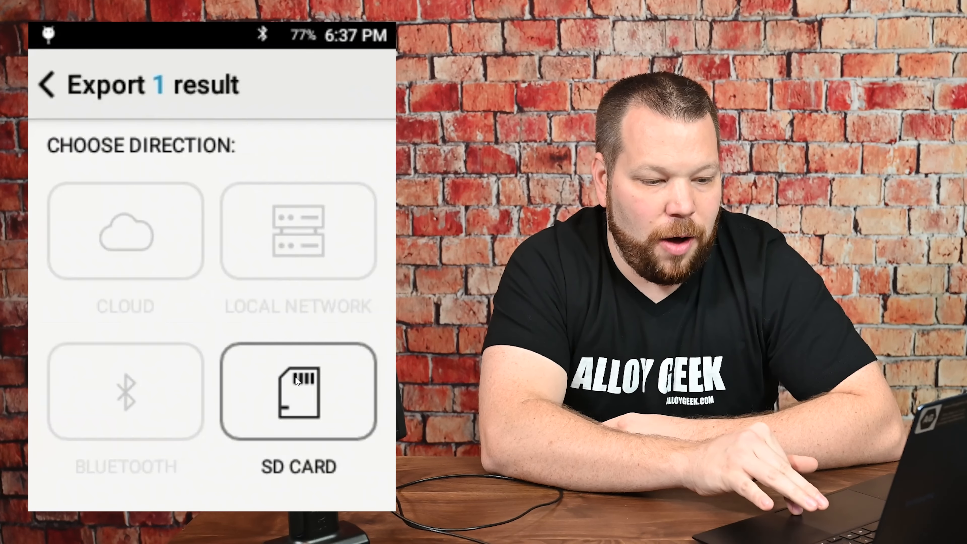
pyautogui.click(298, 392)
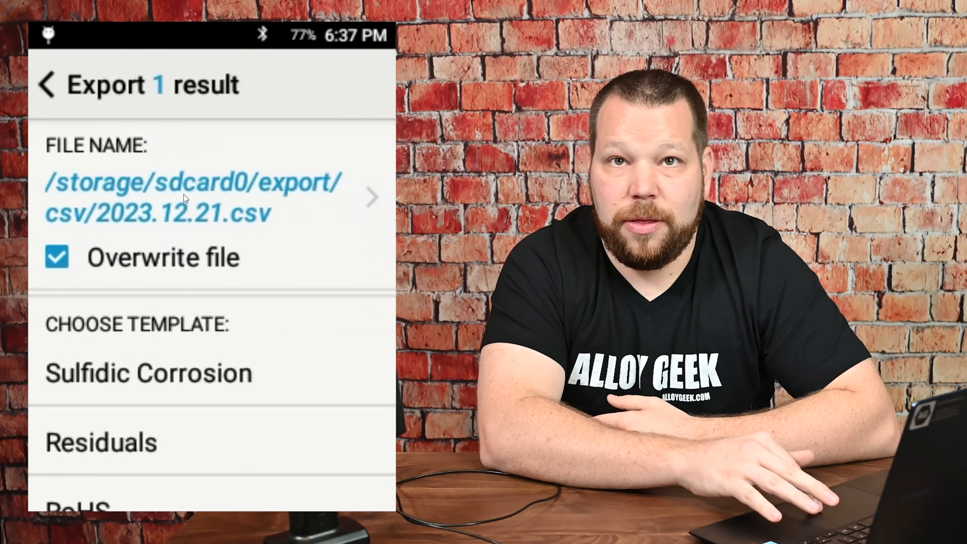
pyautogui.scroll(-3)
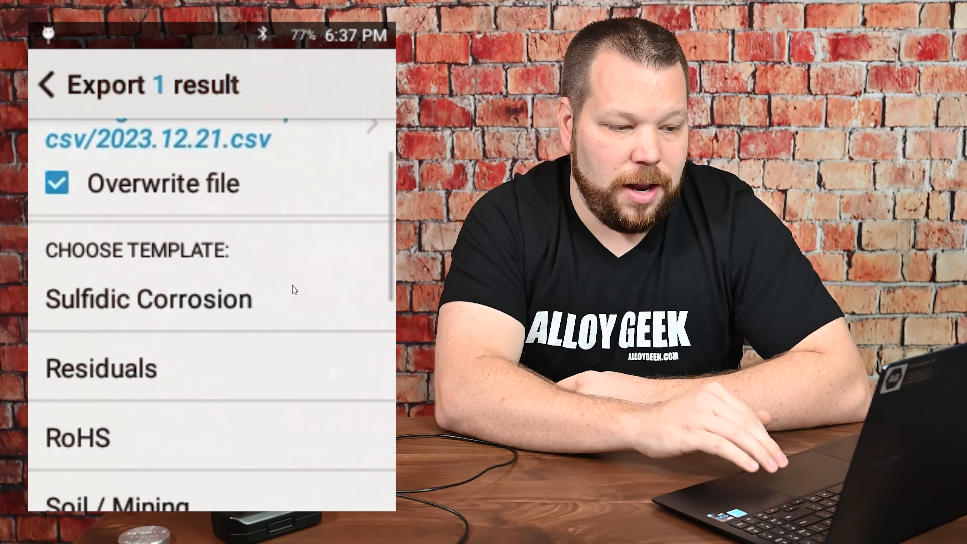
pyautogui.scroll(-3)
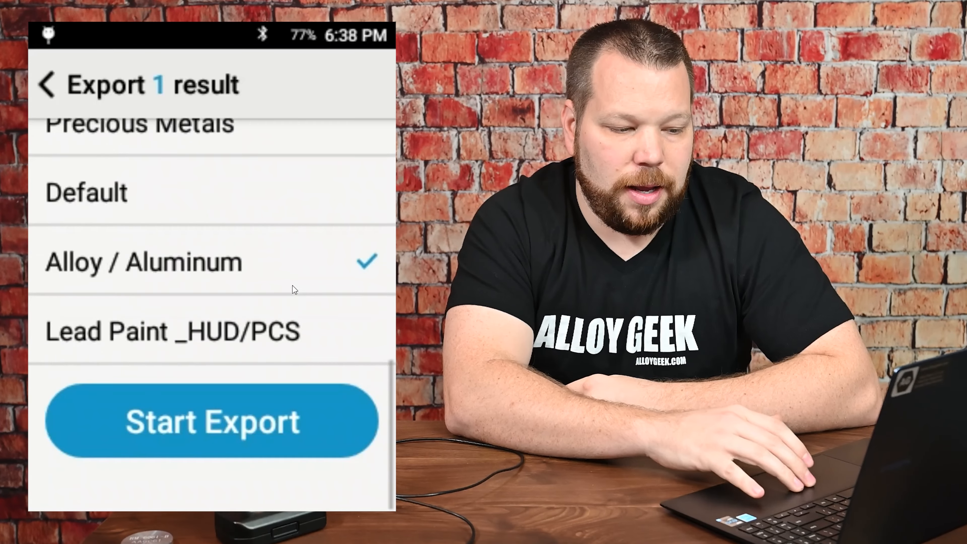
pyautogui.moveTo(159, 290)
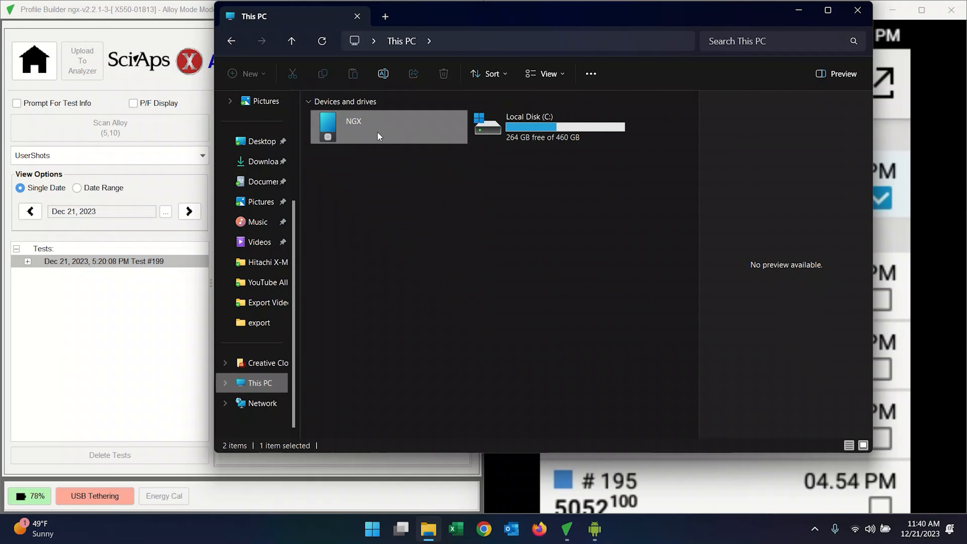
pyautogui.moveTo(372, 138)
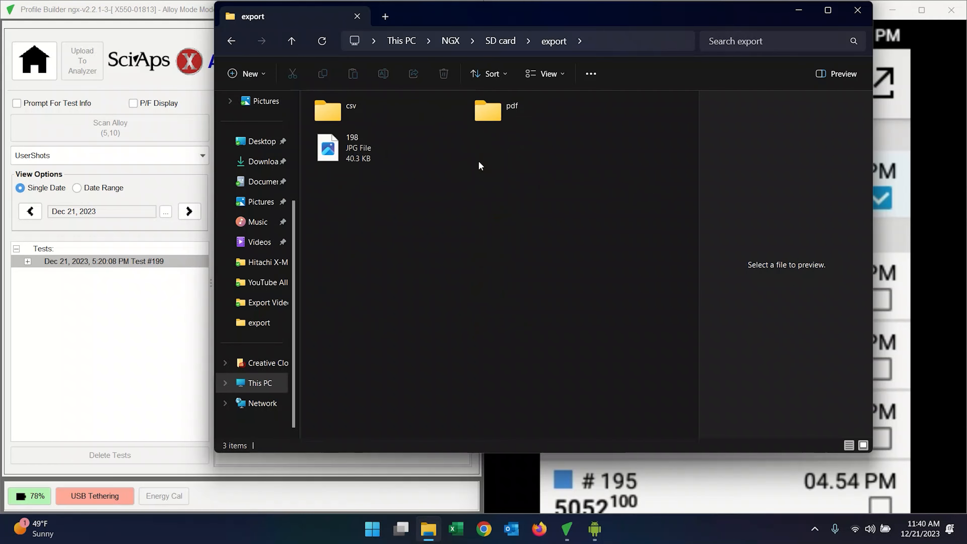
# Locate and open the 2023.12.21 CSV export in the SD card's csv folder
pyautogui.click(358, 148)
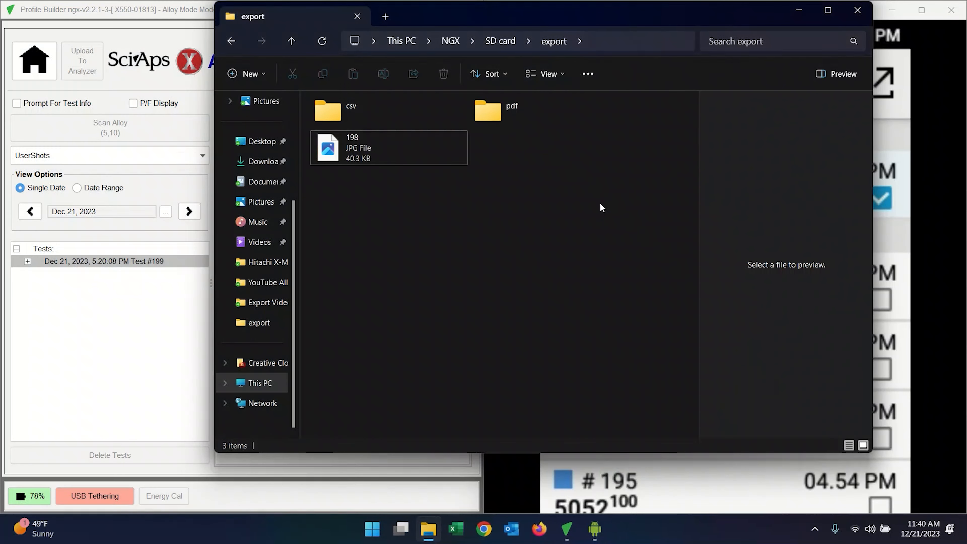
pyautogui.moveTo(411, 115)
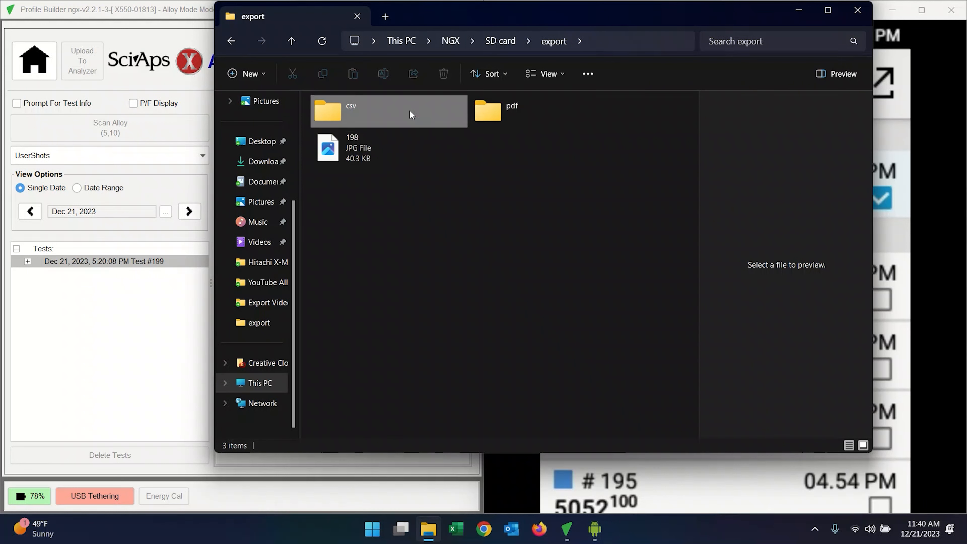
pyautogui.doubleClick(351, 111)
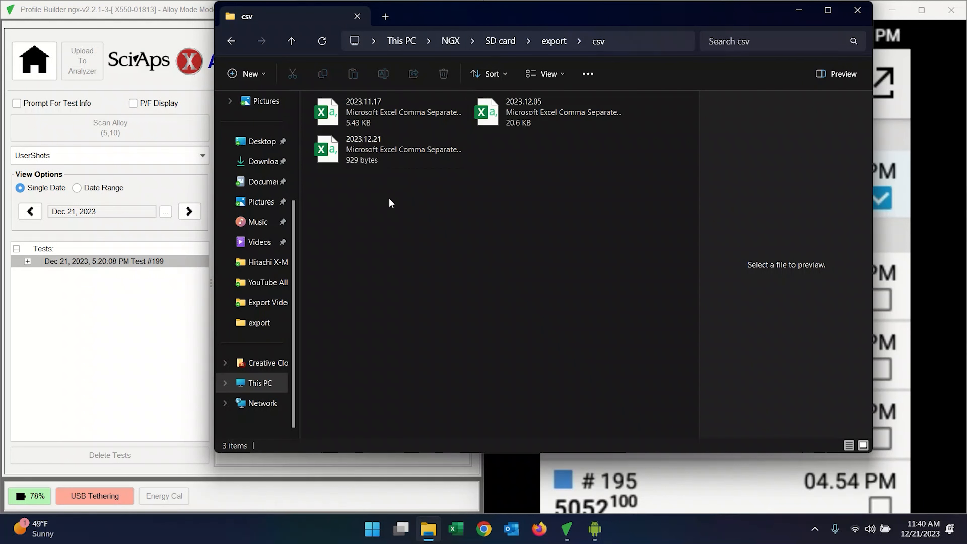
pyautogui.click(388, 112)
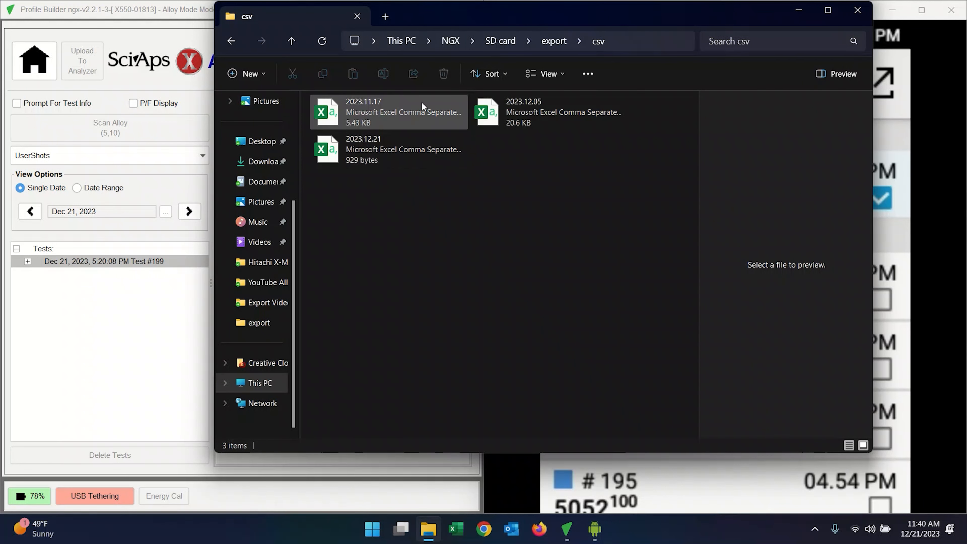
pyautogui.click(389, 149)
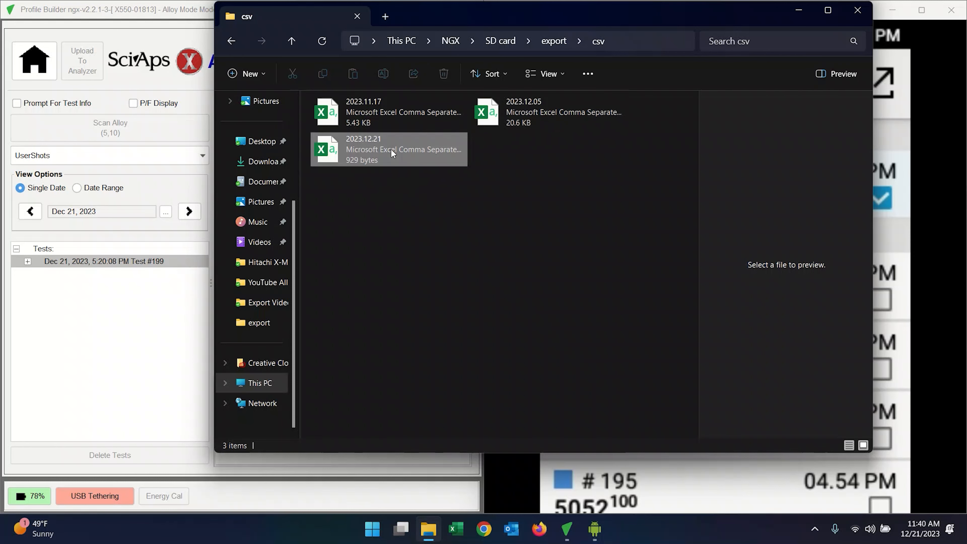
pyautogui.doubleClick(389, 149)
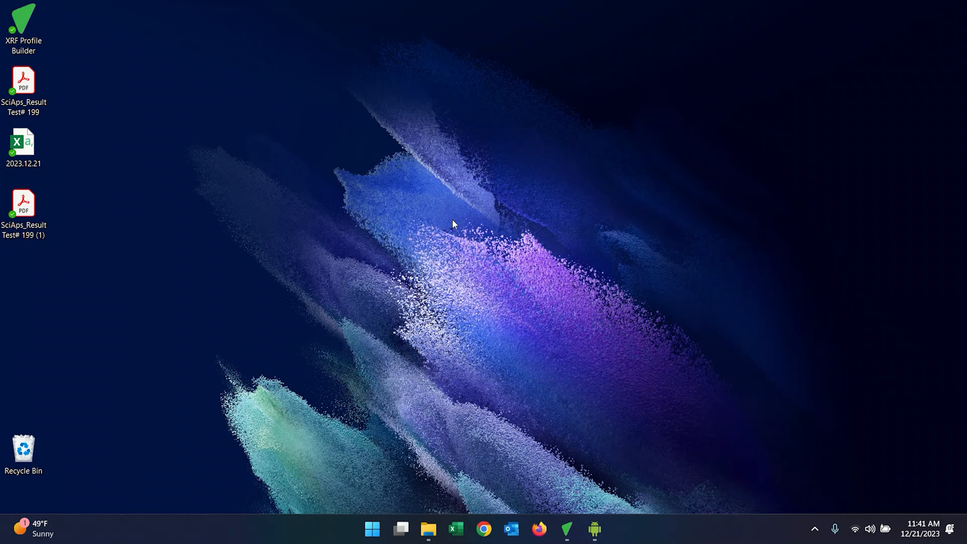
pyautogui.click(24, 147)
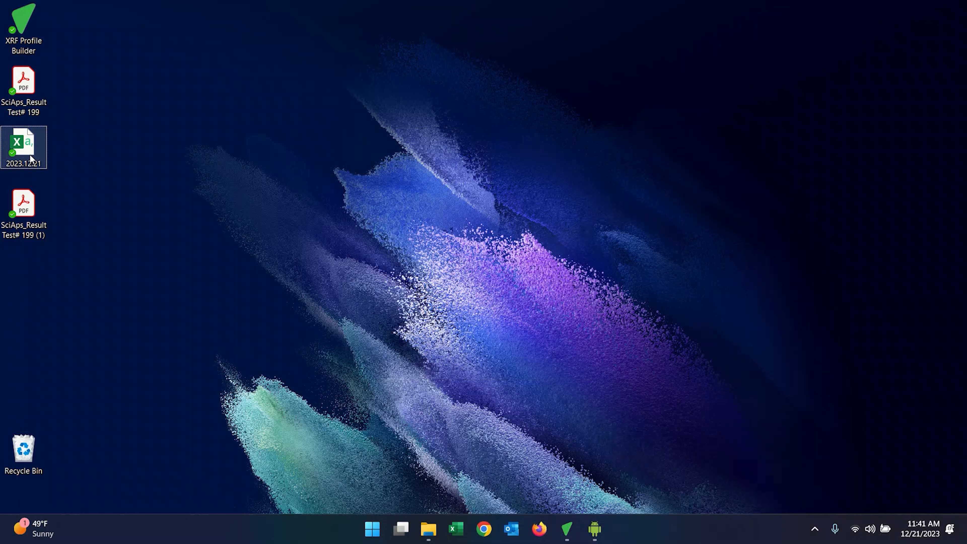
pyautogui.doubleClick(23, 147)
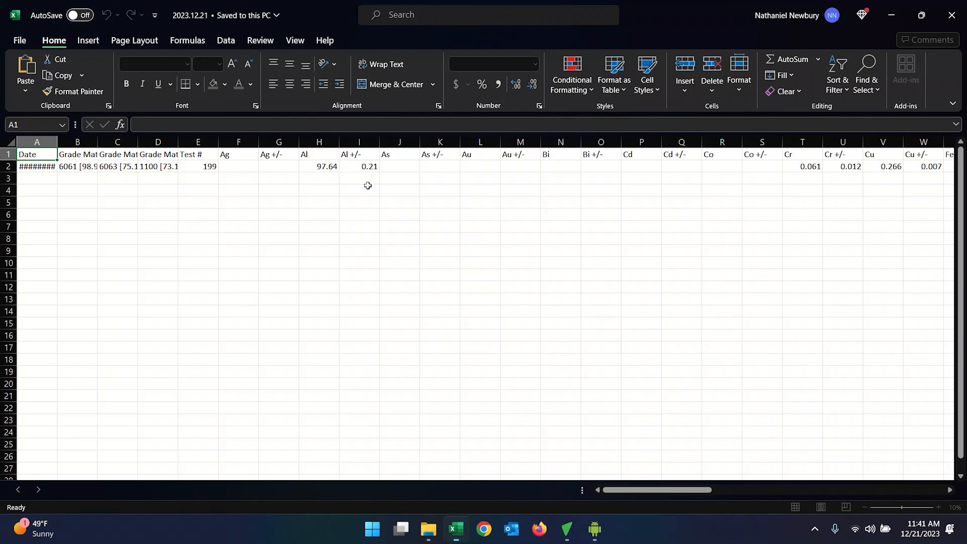
pyautogui.click(19, 40)
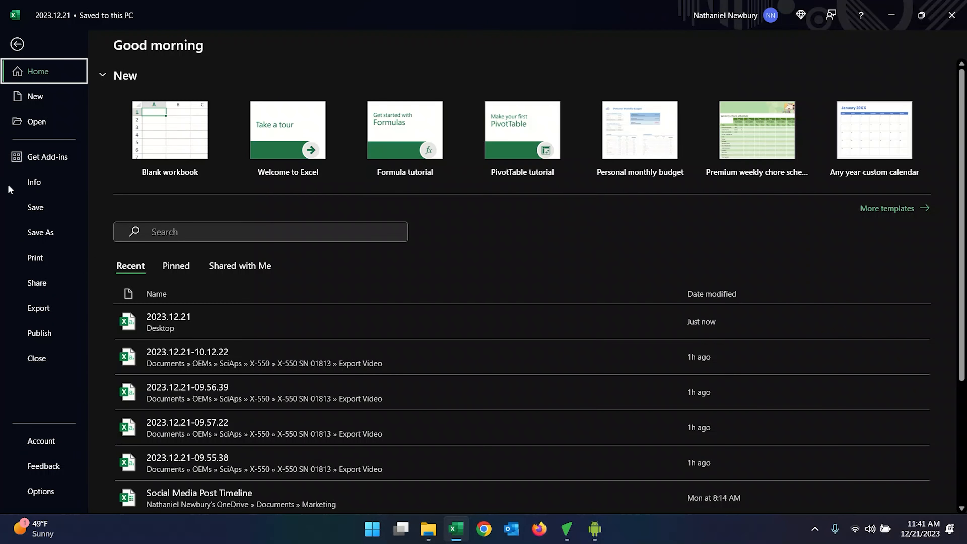
pyautogui.click(16, 44)
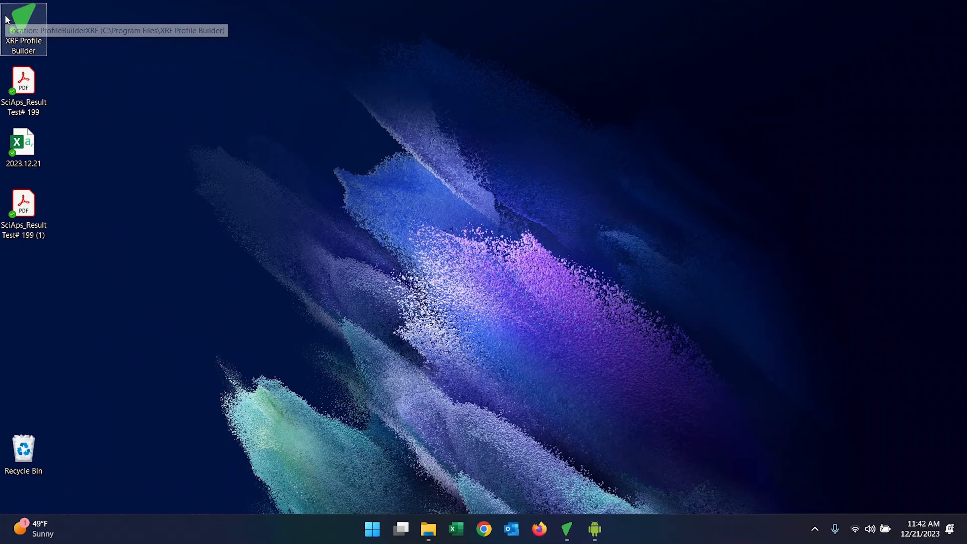
pyautogui.moveTo(165, 121)
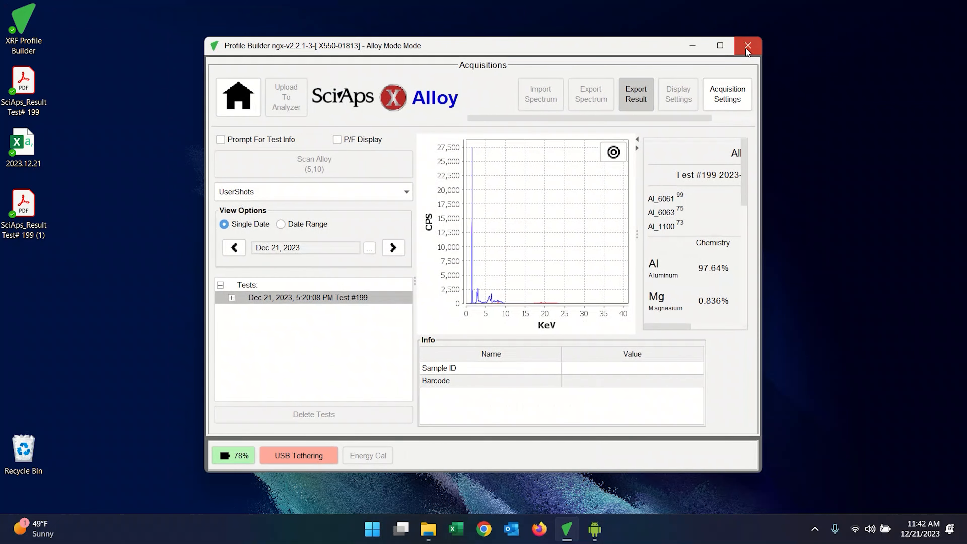
# Launch XRF Profile Builder from the desktop shortcut to reach its login screen
pyautogui.click(747, 45)
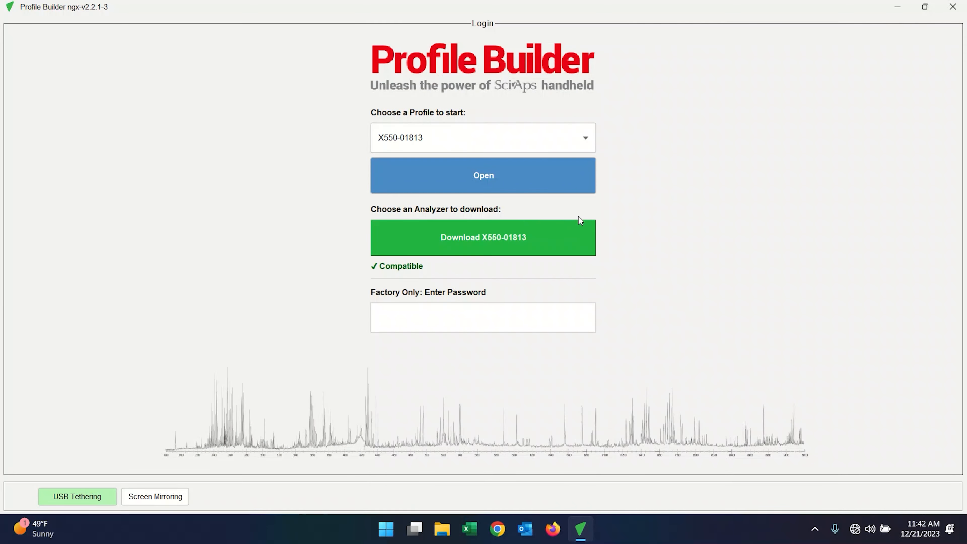
pyautogui.moveTo(550, 228)
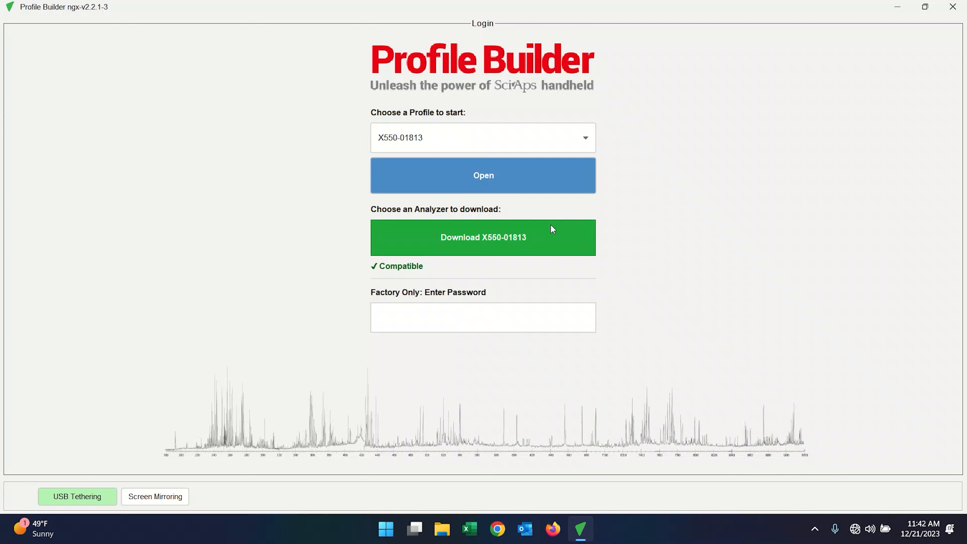
pyautogui.moveTo(665, 234)
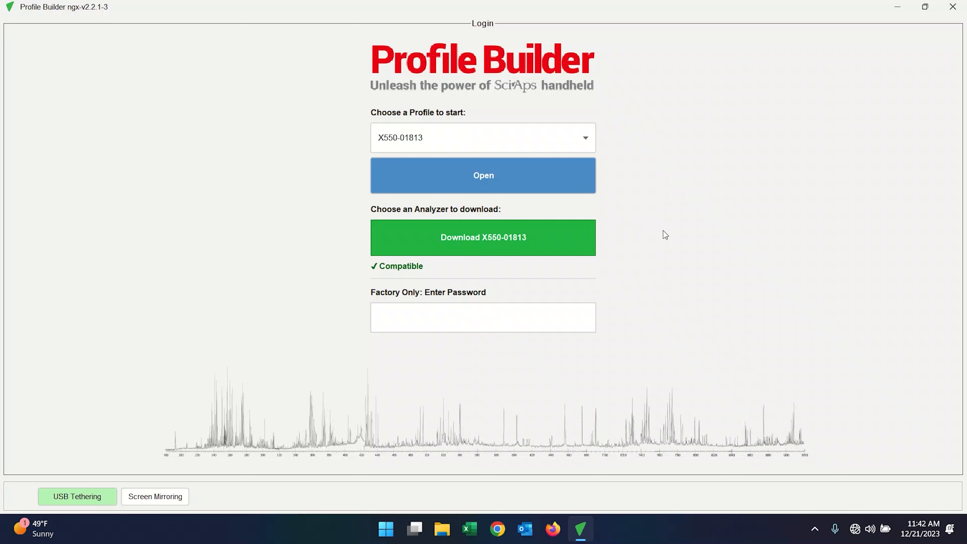
# Download the X550-01813 analyzer database, keeping its name and overwriting the existing copy
pyautogui.click(483, 238)
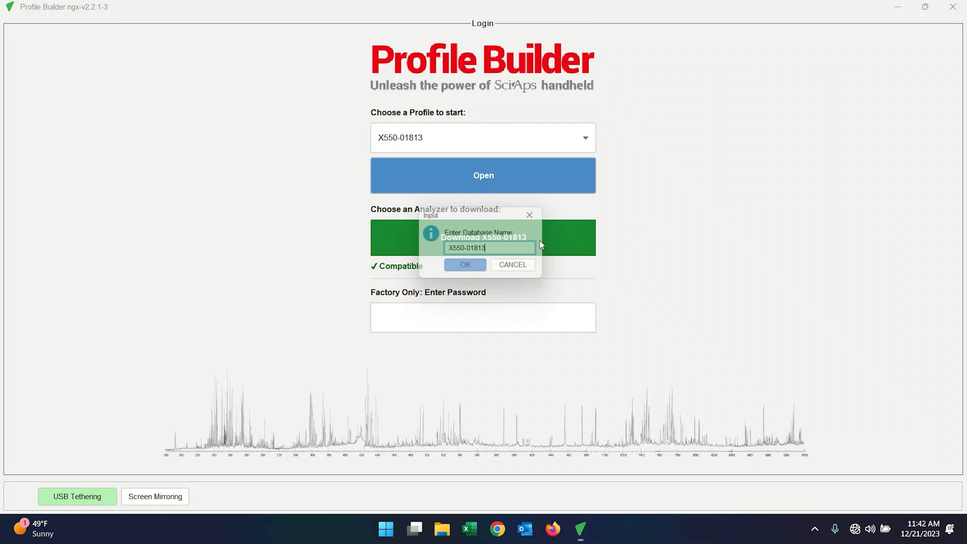
pyautogui.click(464, 264)
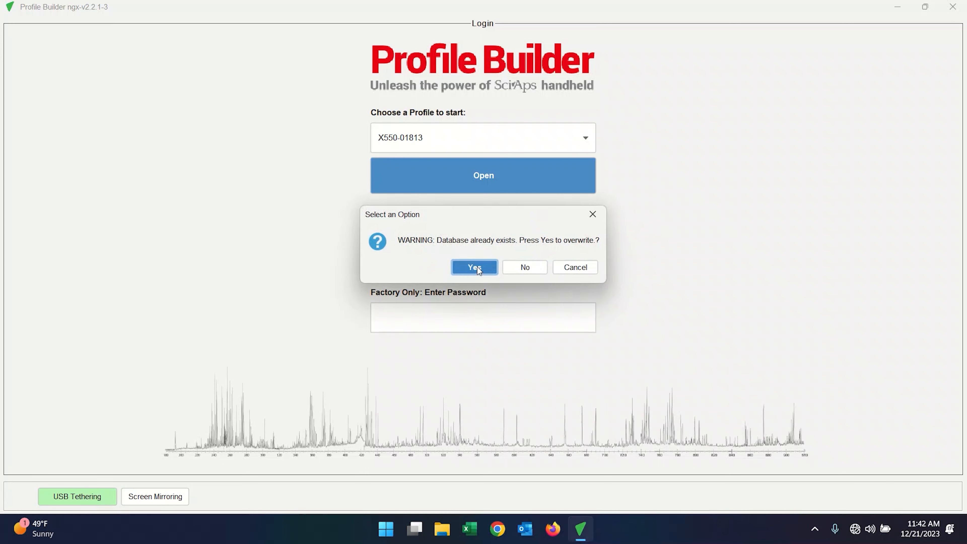
pyautogui.click(474, 267)
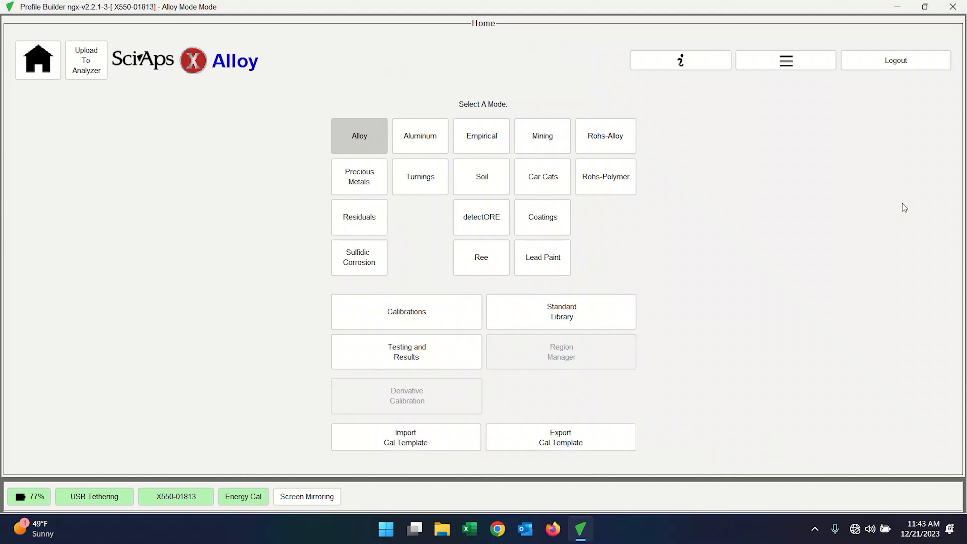
pyautogui.moveTo(462, 115)
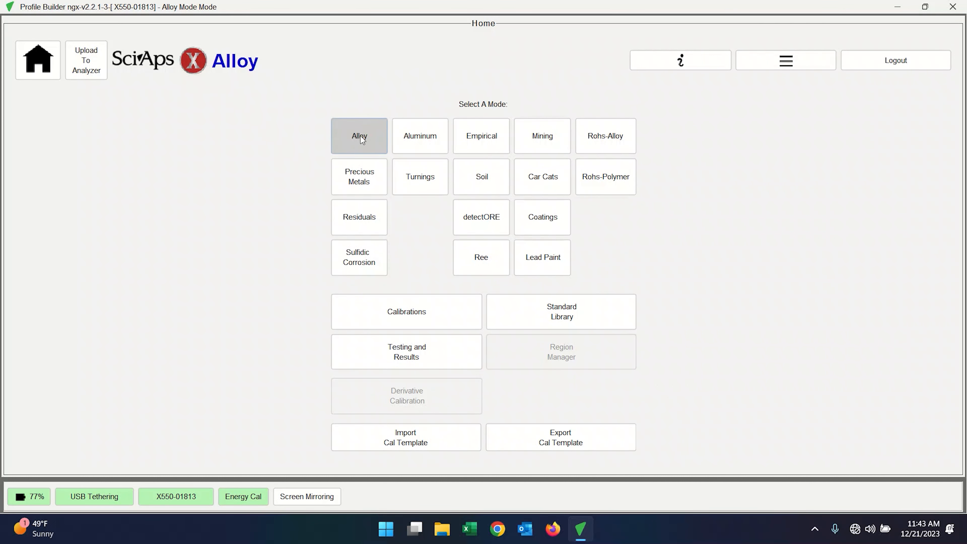
pyautogui.moveTo(328, 148)
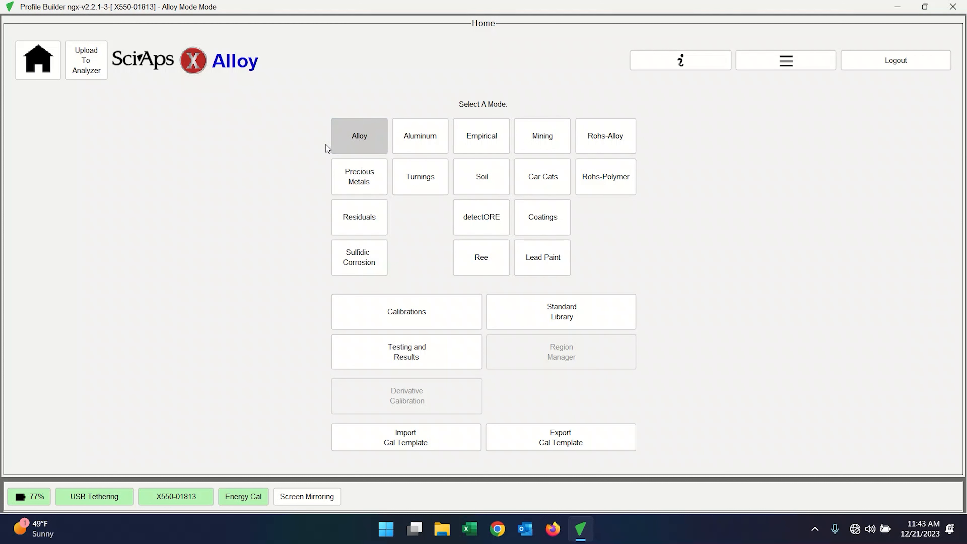
pyautogui.moveTo(297, 184)
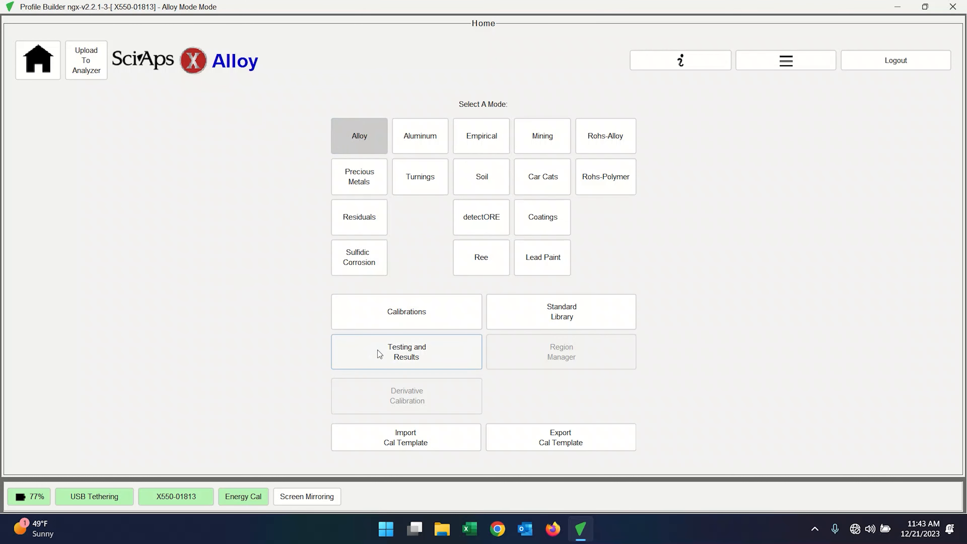
# Show the Alloy Testing and Results screen listing test #199 and mirror the analyzer's NGX screen
pyautogui.click(406, 352)
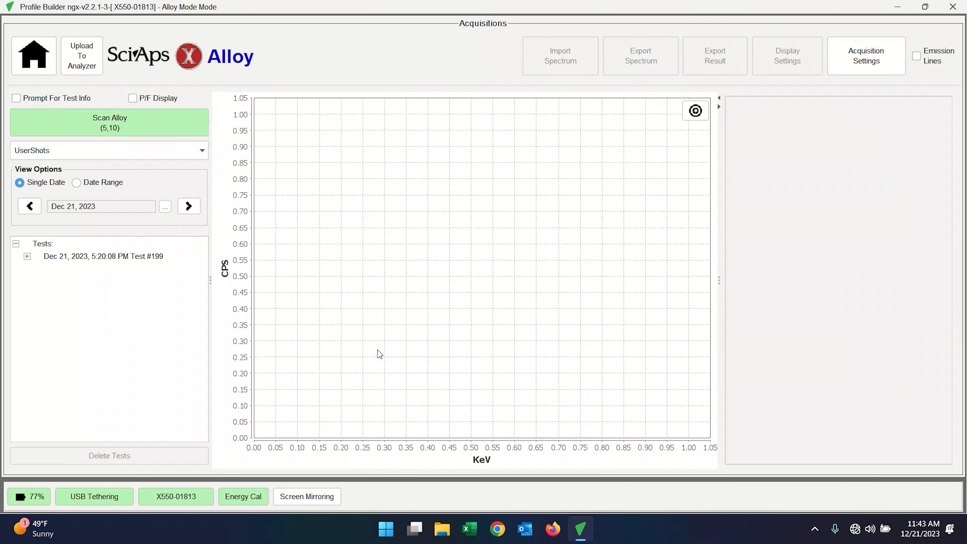
pyautogui.moveTo(878, 275)
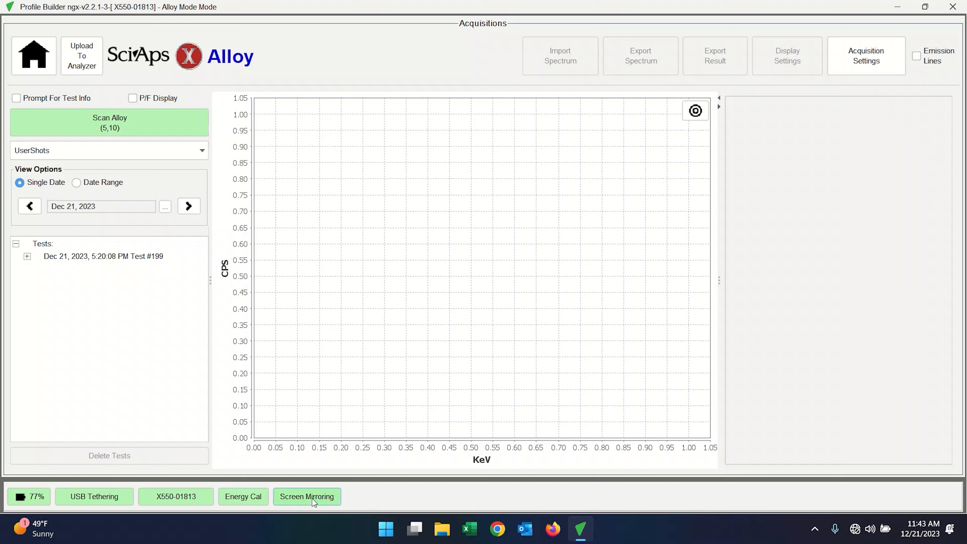
pyautogui.click(307, 497)
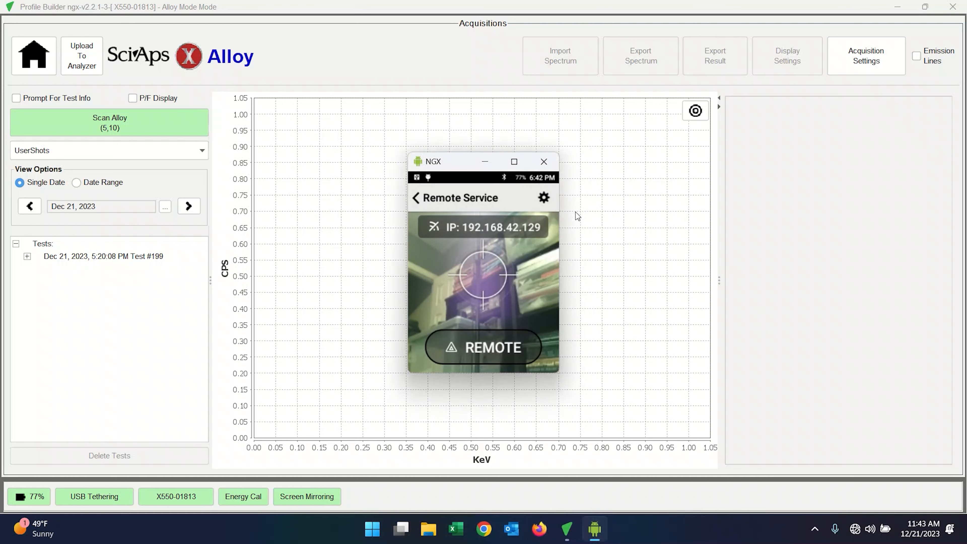
pyautogui.moveTo(544, 161)
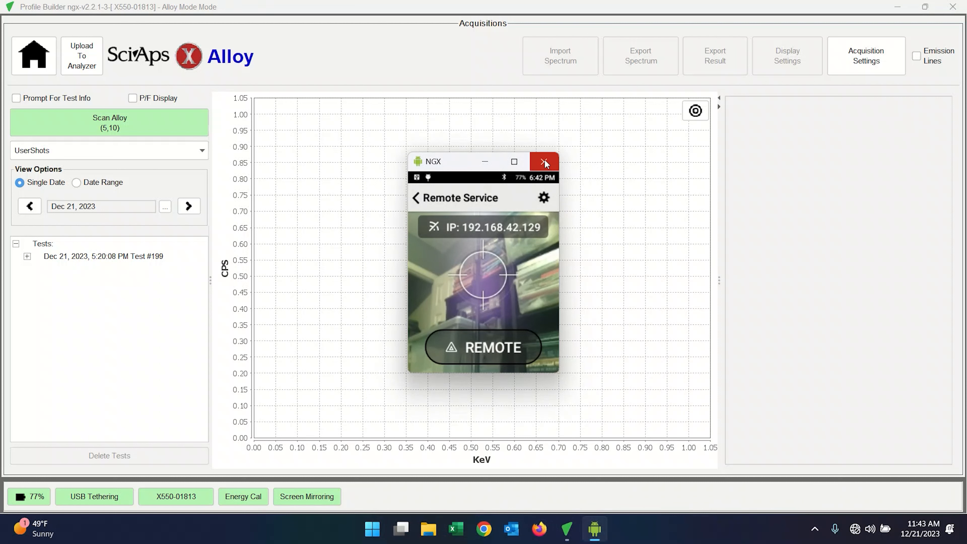
pyautogui.moveTo(544, 161)
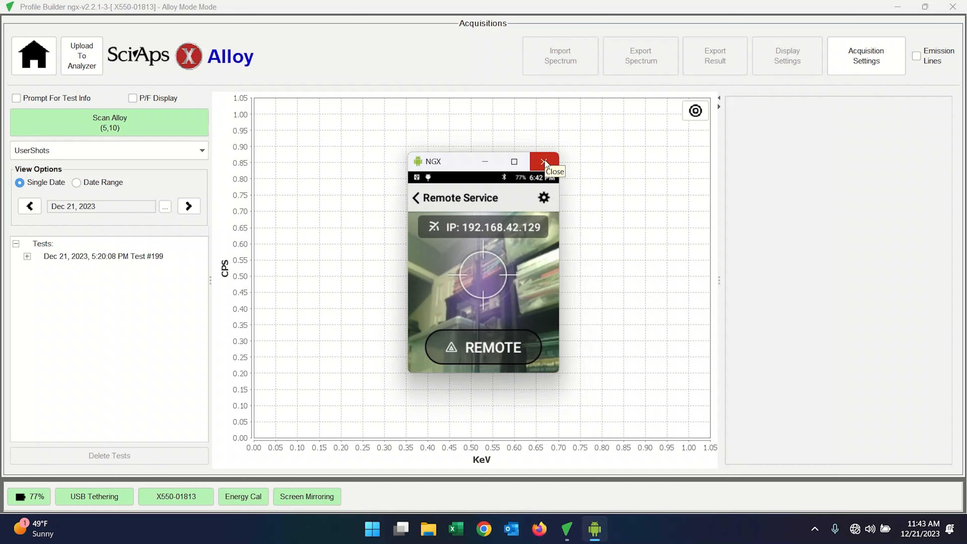
# Close the NGX mirror and load Test #199's spectrum and aluminium chemistry with Al_6061 top match
pyautogui.click(544, 161)
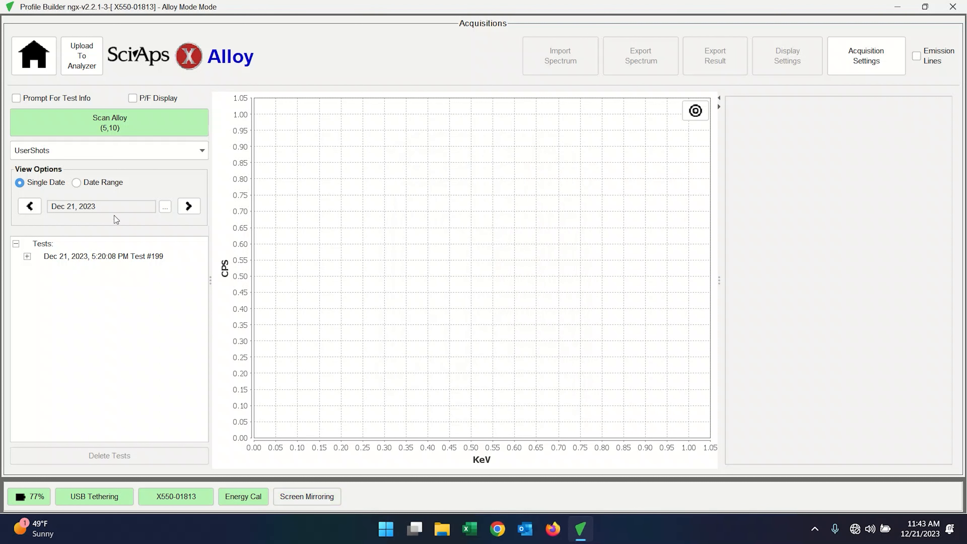
pyautogui.moveTo(282, 44)
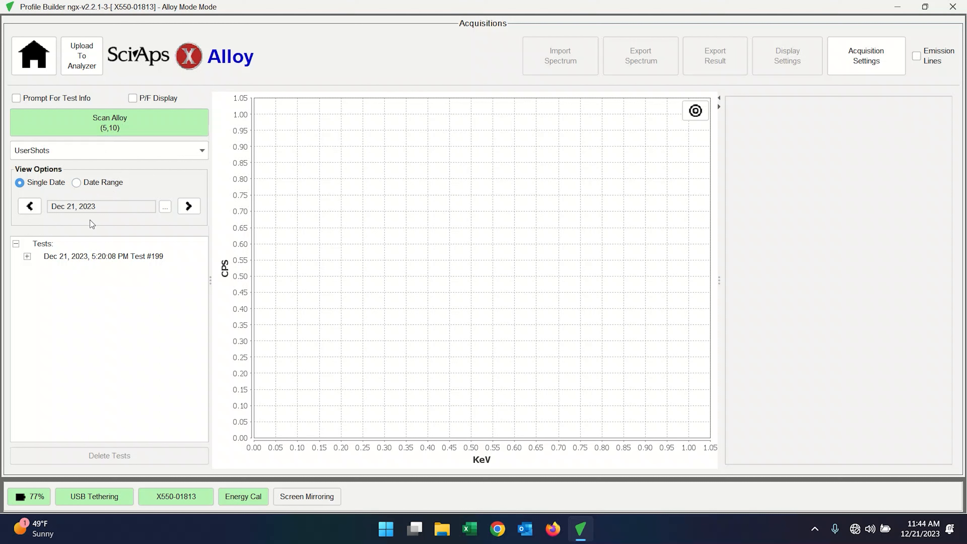
pyautogui.click(76, 182)
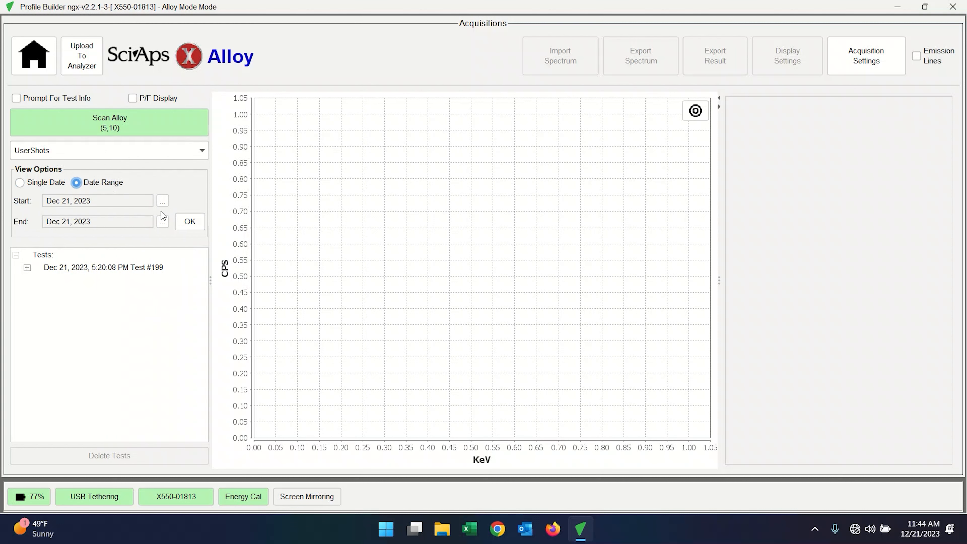
pyautogui.click(19, 182)
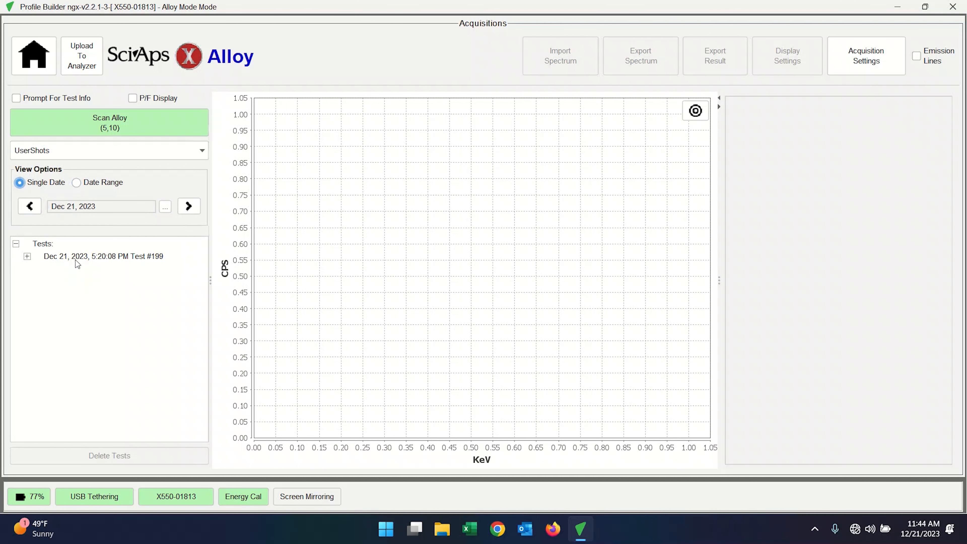
pyautogui.click(104, 256)
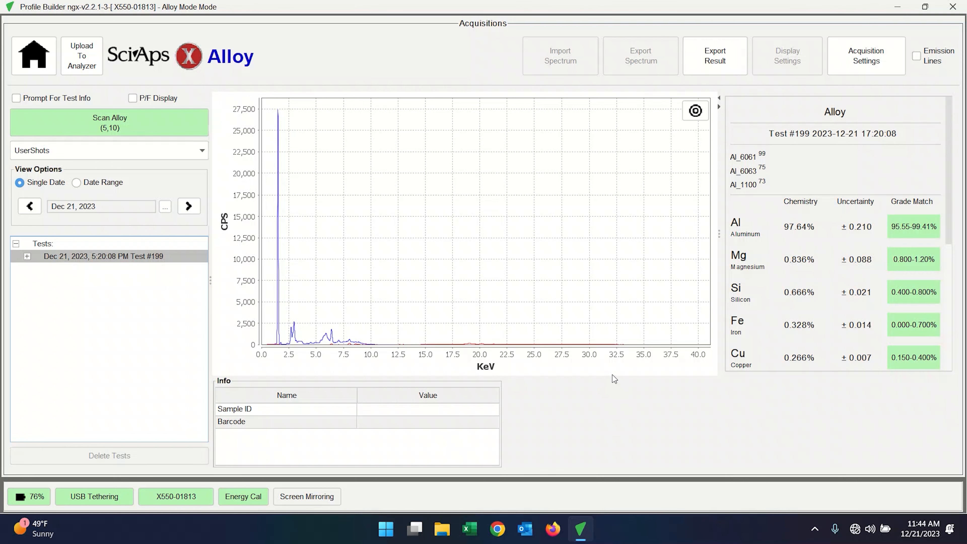
# Export Test #199's result as a PDF report to the Desktop folder and acknowledge the confirmation
pyautogui.click(714, 55)
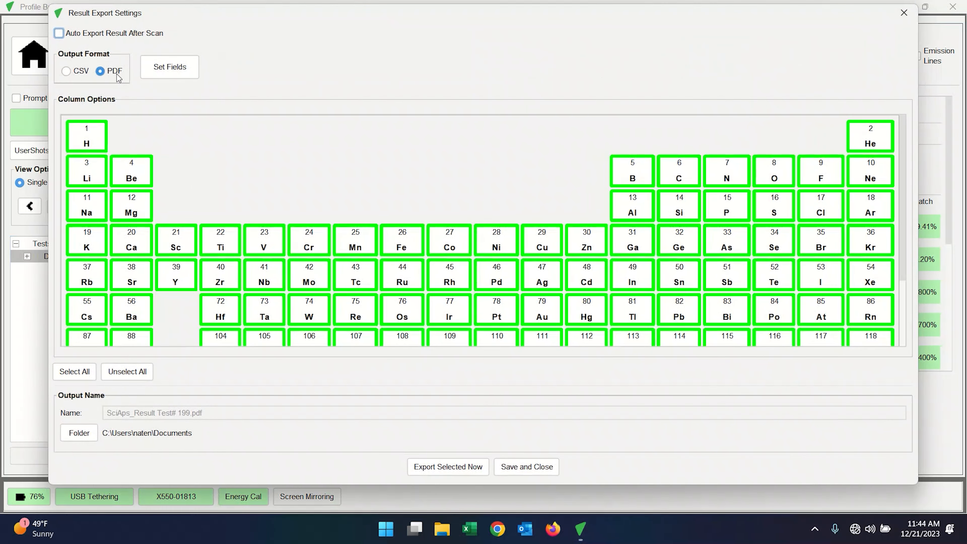
pyautogui.click(169, 67)
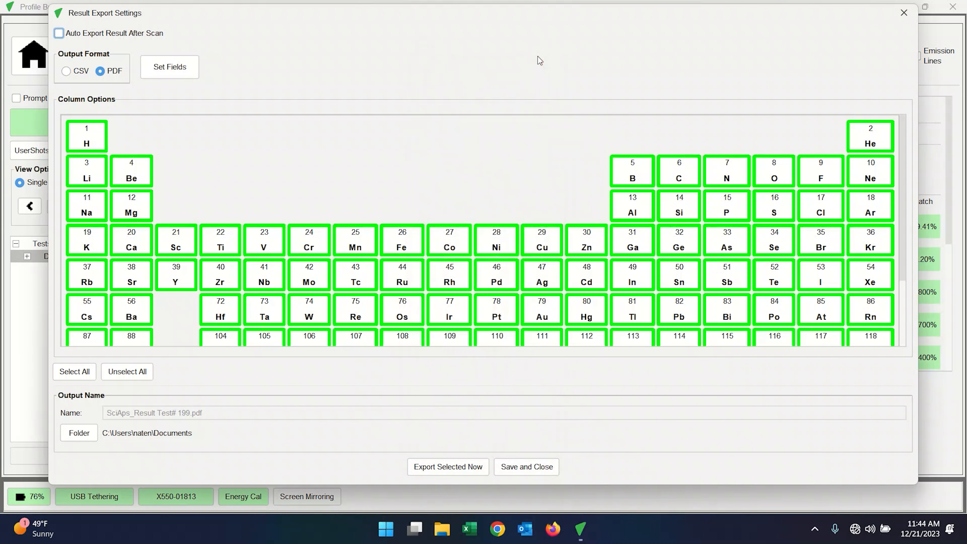
pyautogui.moveTo(351, 414)
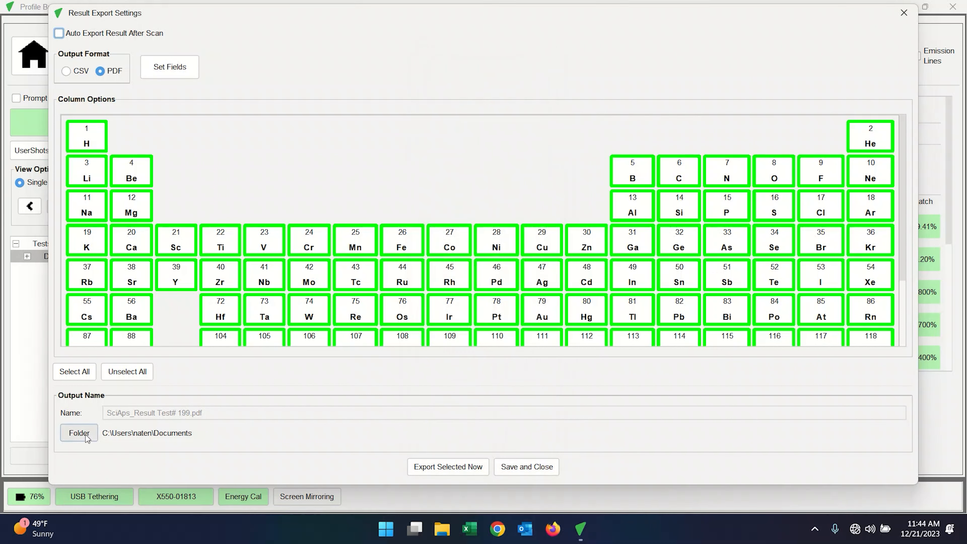
pyautogui.click(79, 432)
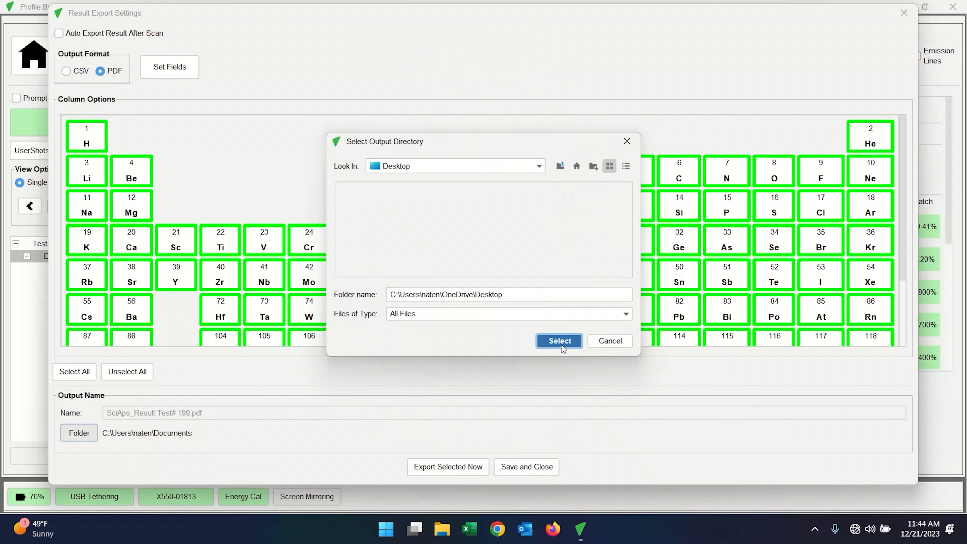
pyautogui.click(559, 340)
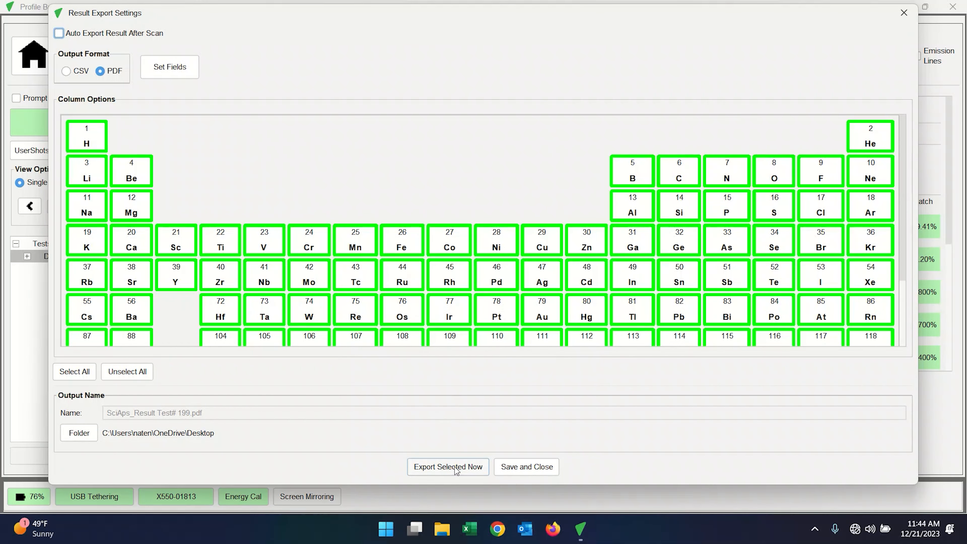
pyautogui.click(448, 467)
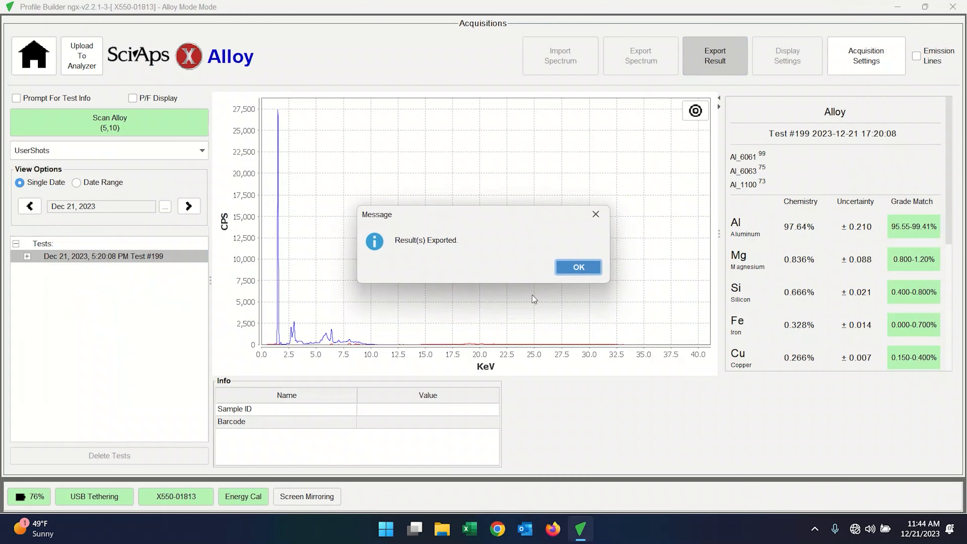
pyautogui.click(577, 267)
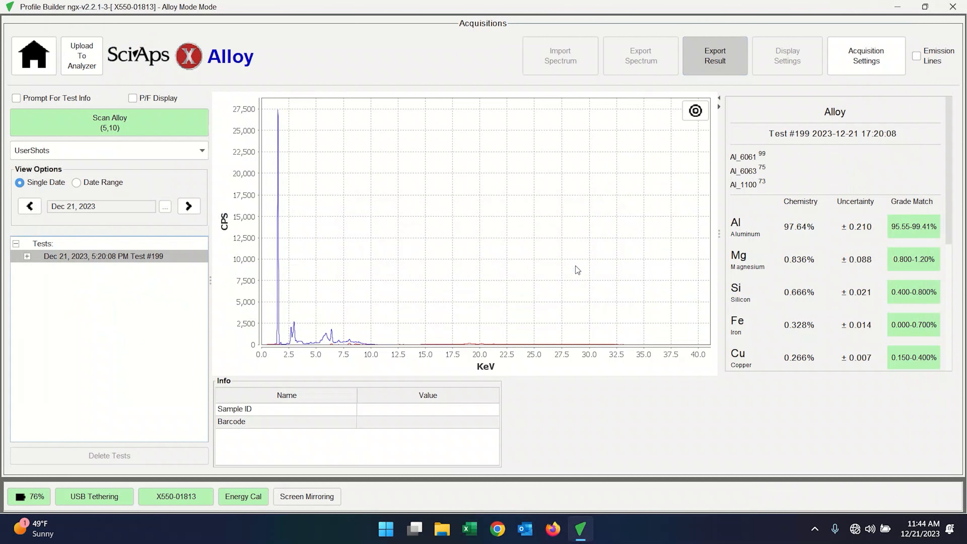
pyautogui.moveTo(804, 113)
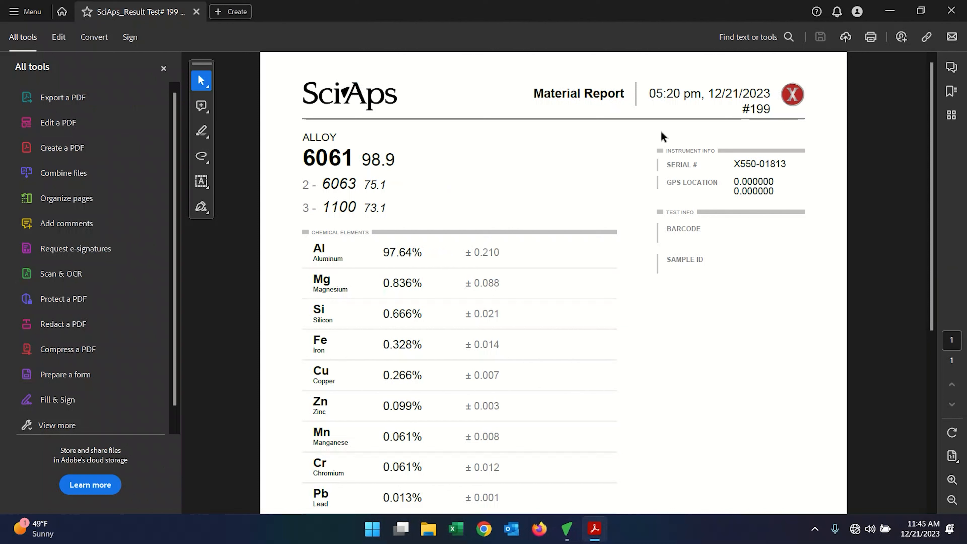
pyautogui.moveTo(750, 167)
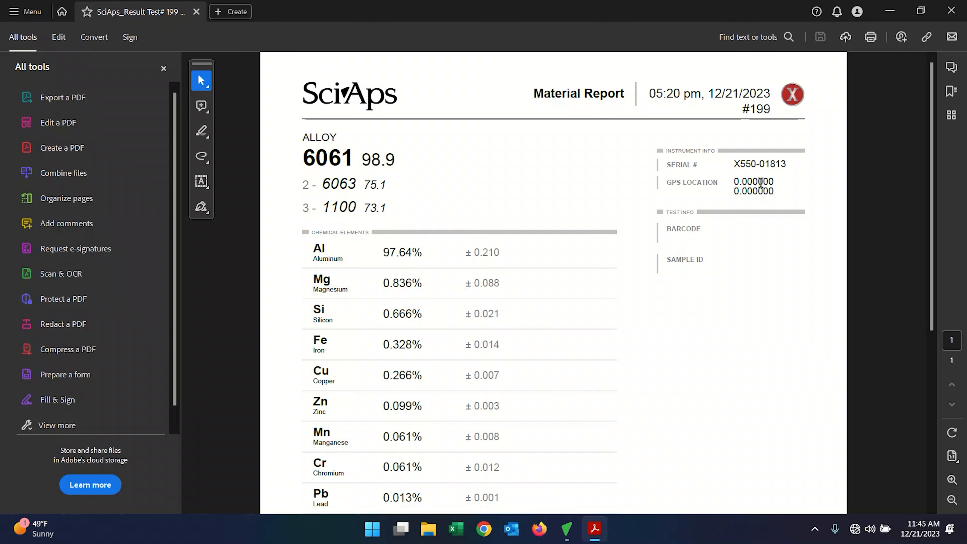
pyautogui.moveTo(788, 194)
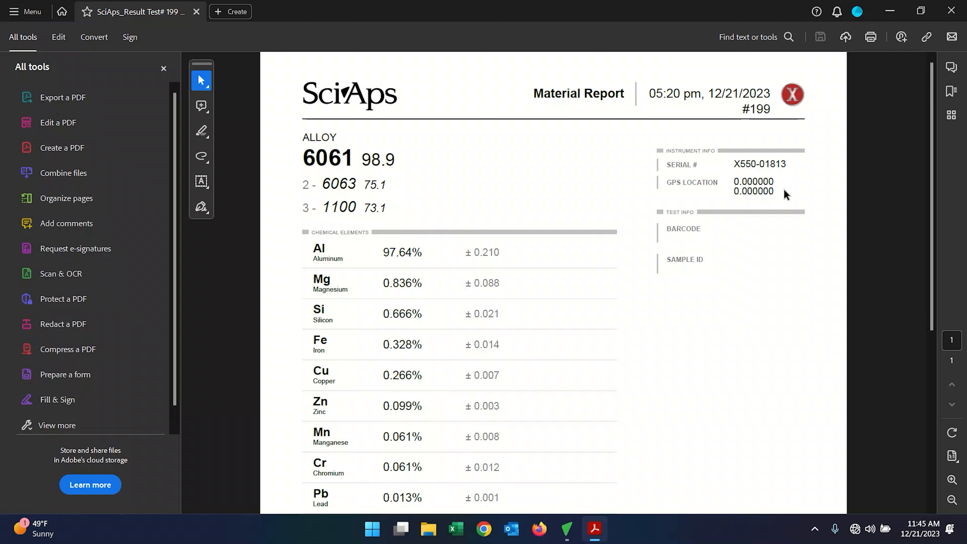
pyautogui.moveTo(777, 193)
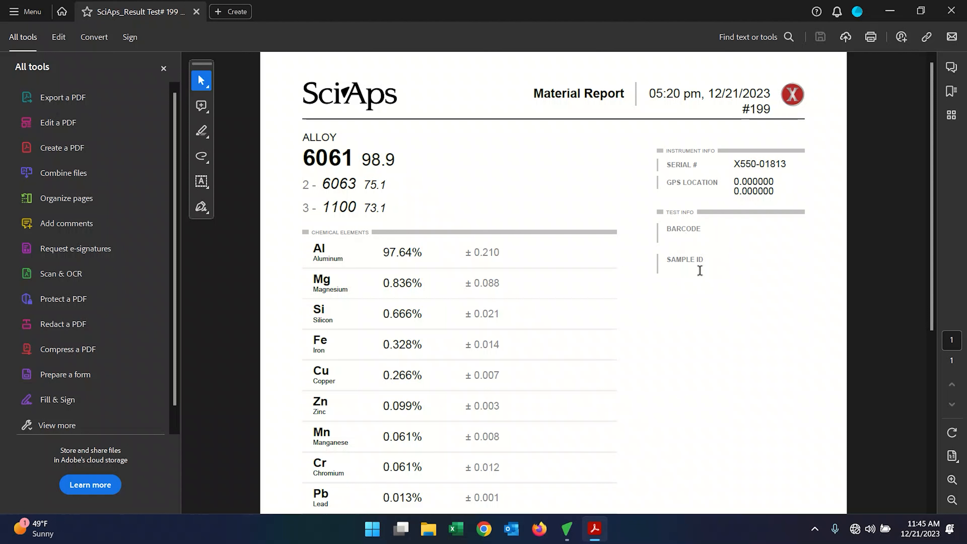
pyautogui.scroll(-3)
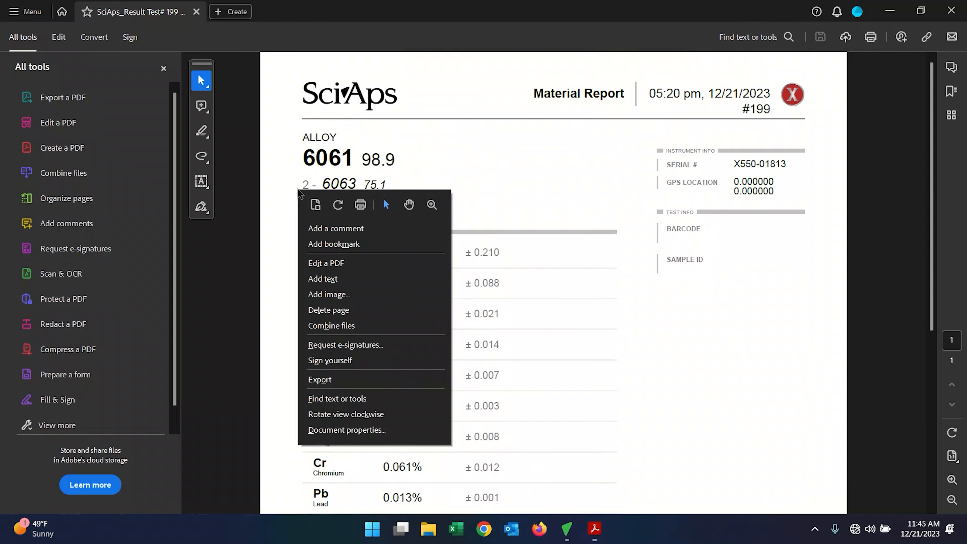
pyautogui.click(395, 198)
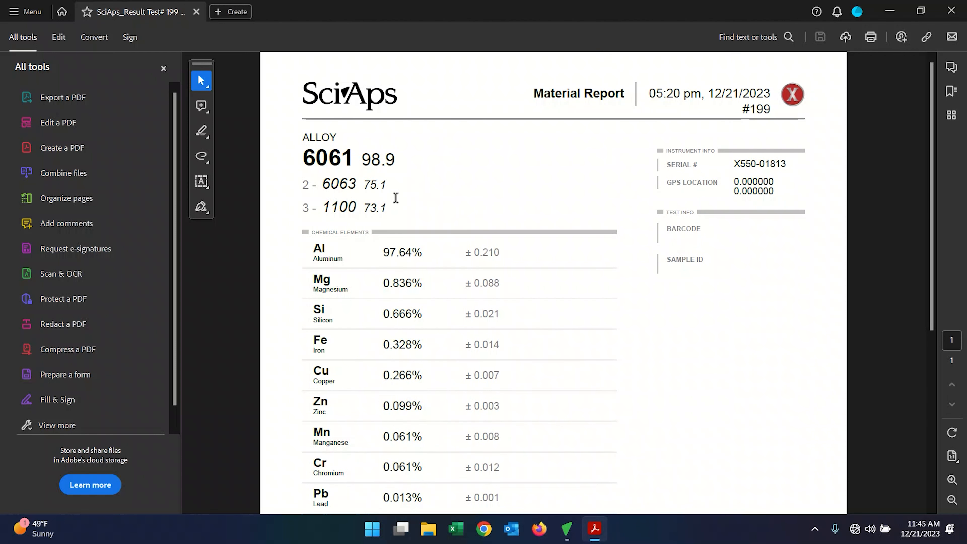
pyautogui.scroll(-3)
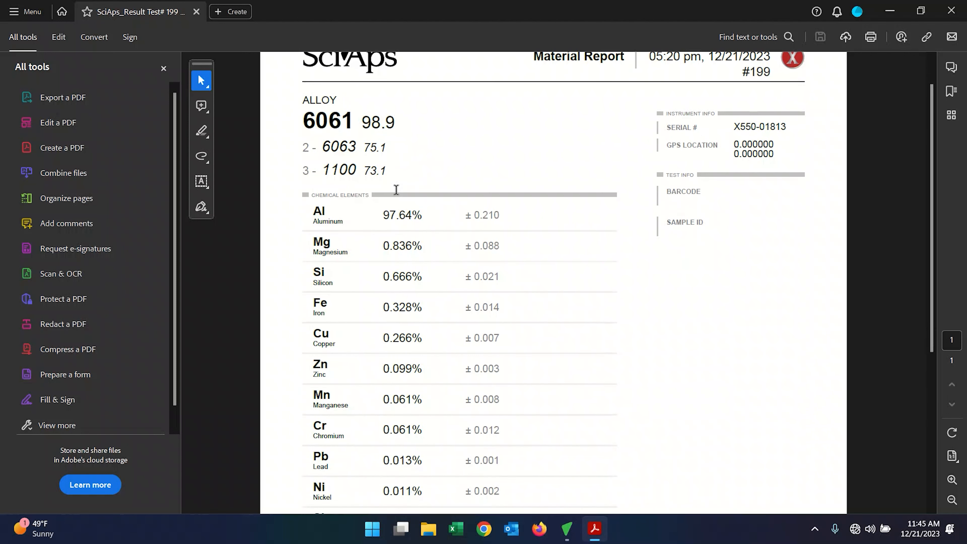
pyautogui.scroll(-3)
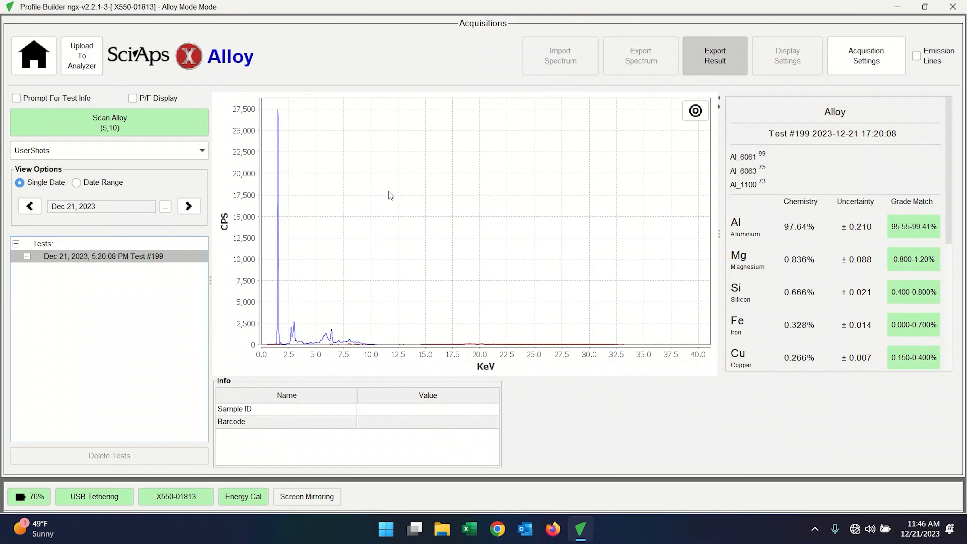
# Enable emission lines and choose Aluminum to label Al Ka2, Ka1 and KB1 on the spectrum
pyautogui.click(917, 56)
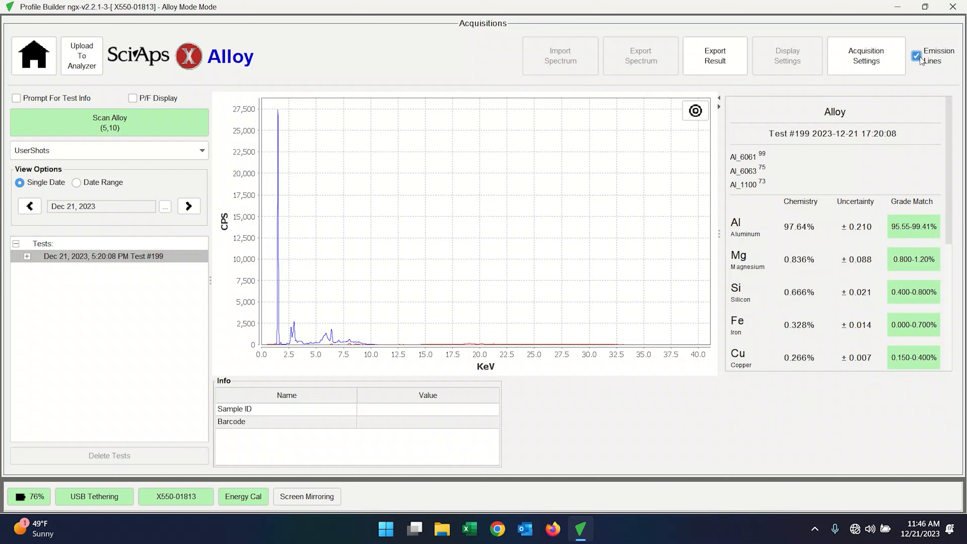
pyautogui.click(916, 56)
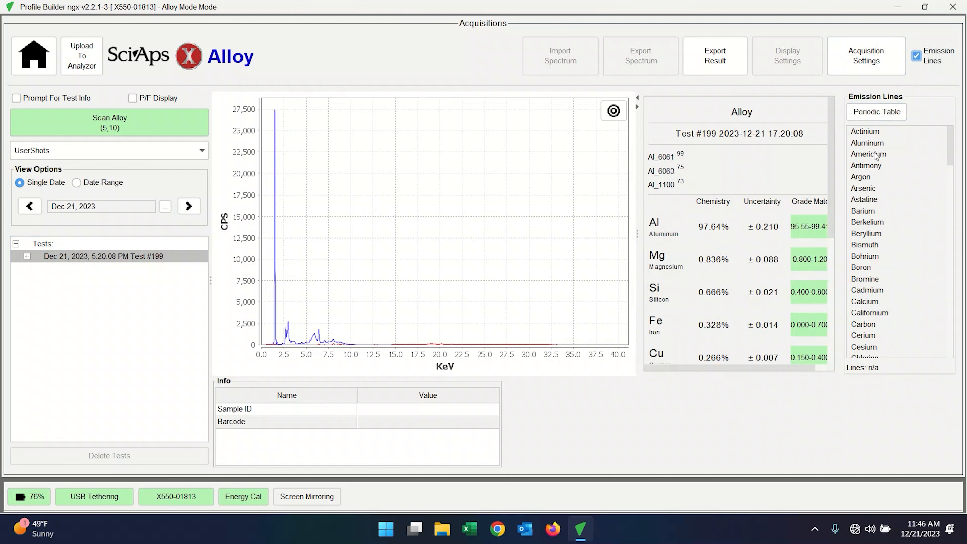
pyautogui.moveTo(283, 137)
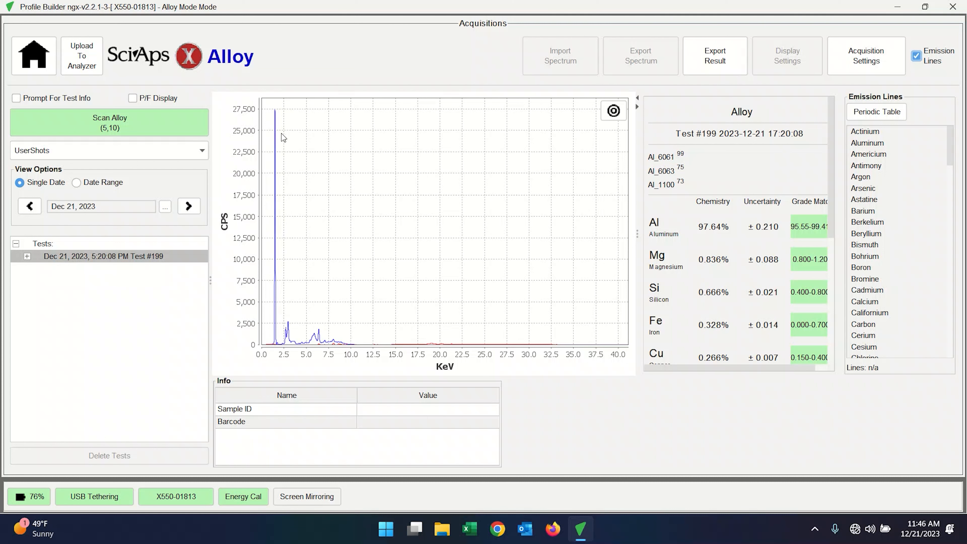
pyautogui.click(866, 143)
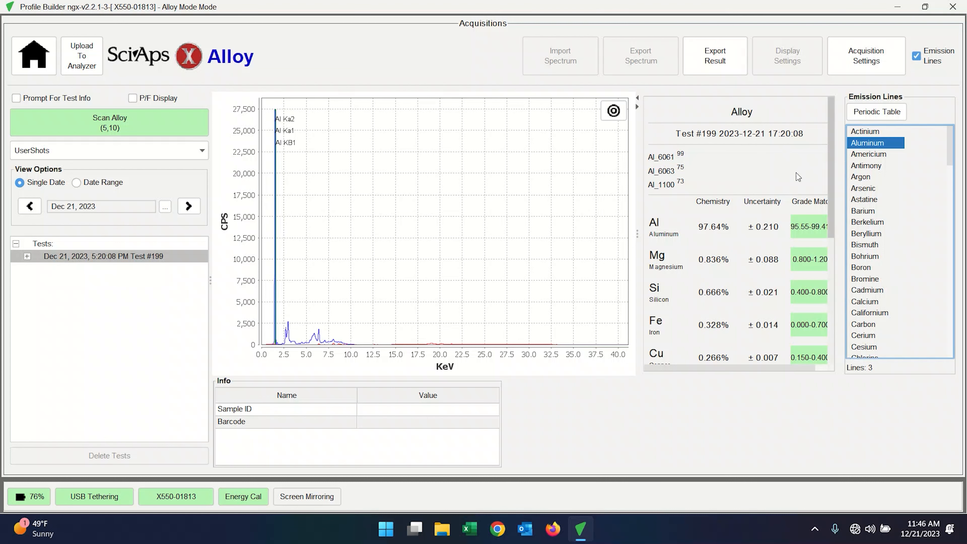
pyautogui.moveTo(541, 440)
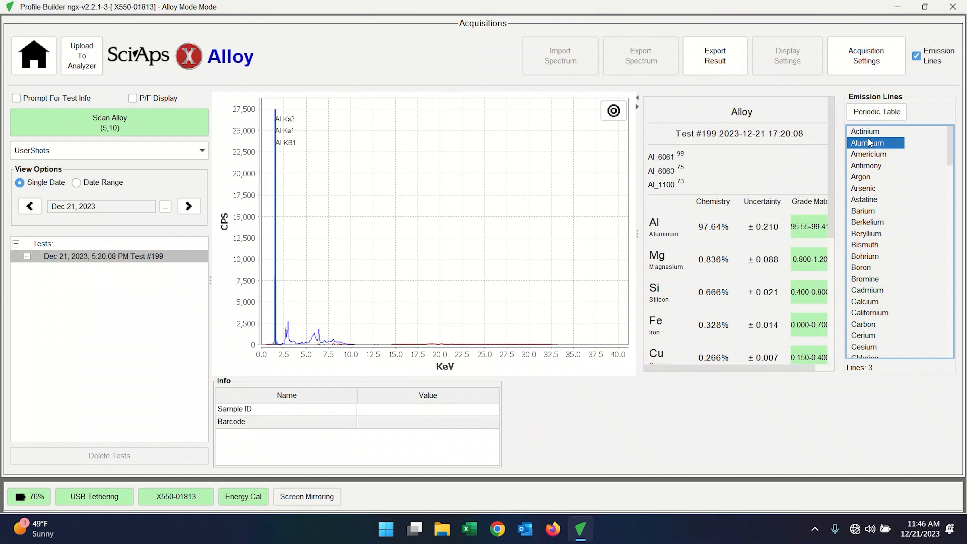
pyautogui.moveTo(917, 56)
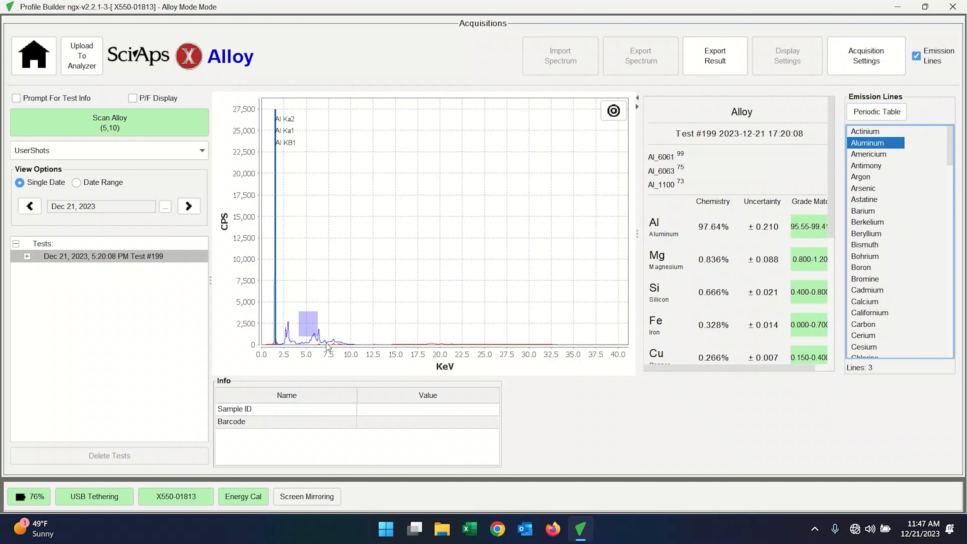
# Zoom to 4.5–10.5 keV, mark the 6.4 keV peak as Fe Ka1, then clear markers and restore the full spectrum
pyautogui.moveTo(300, 314); pyautogui.dragTo(318, 342)
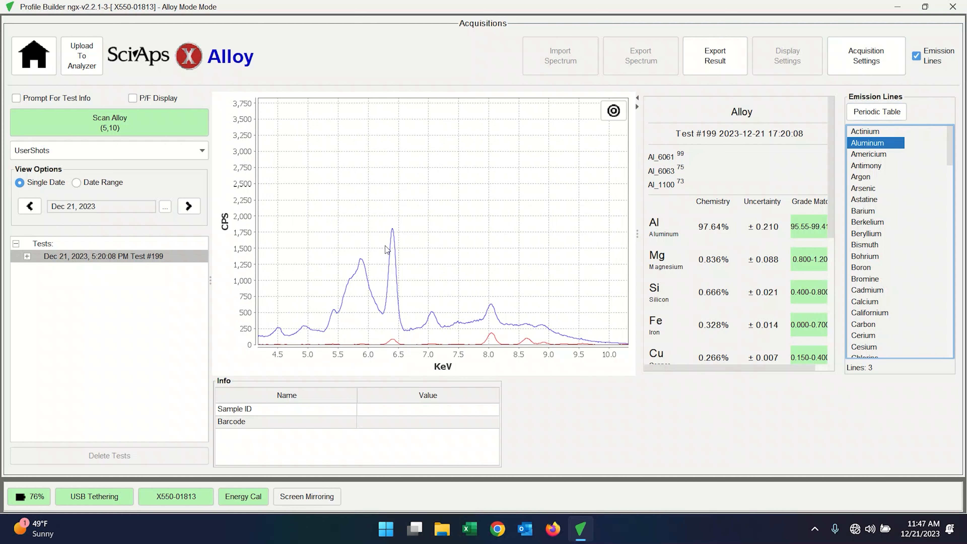
pyautogui.moveTo(625, 176)
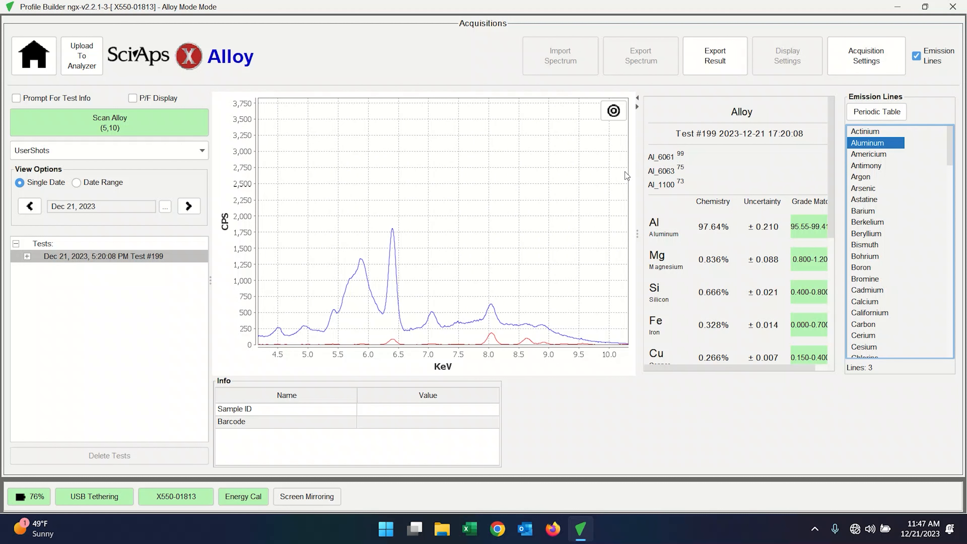
pyautogui.moveTo(382, 263)
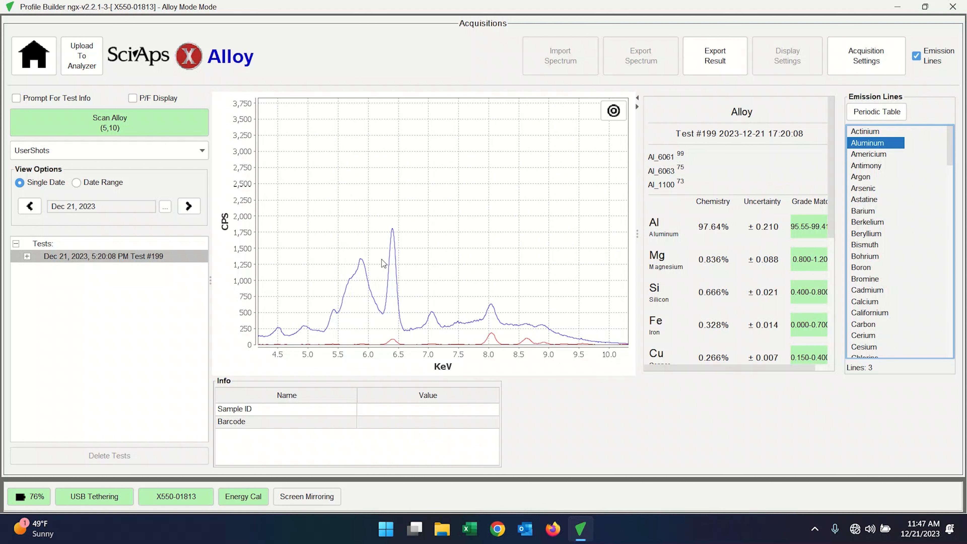
pyautogui.click(390, 259)
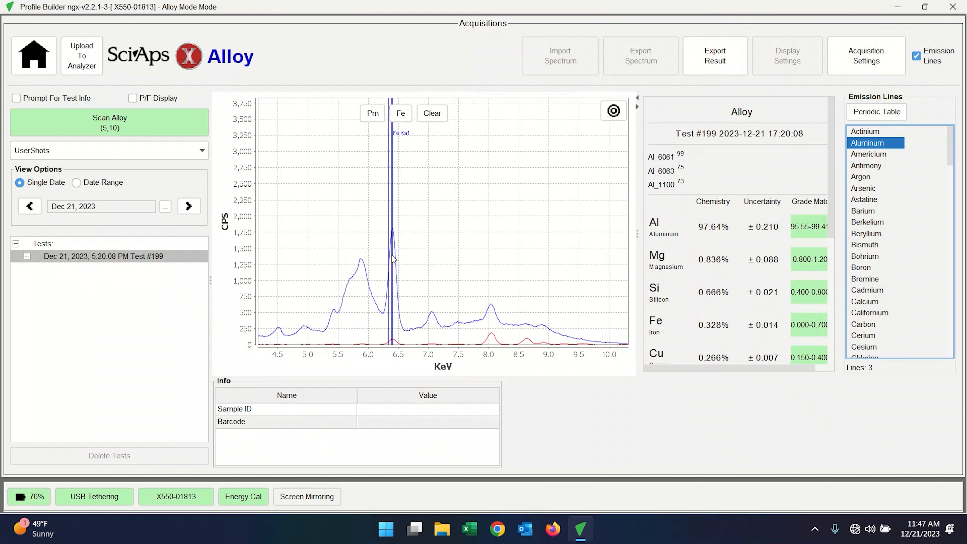
pyautogui.moveTo(407, 146)
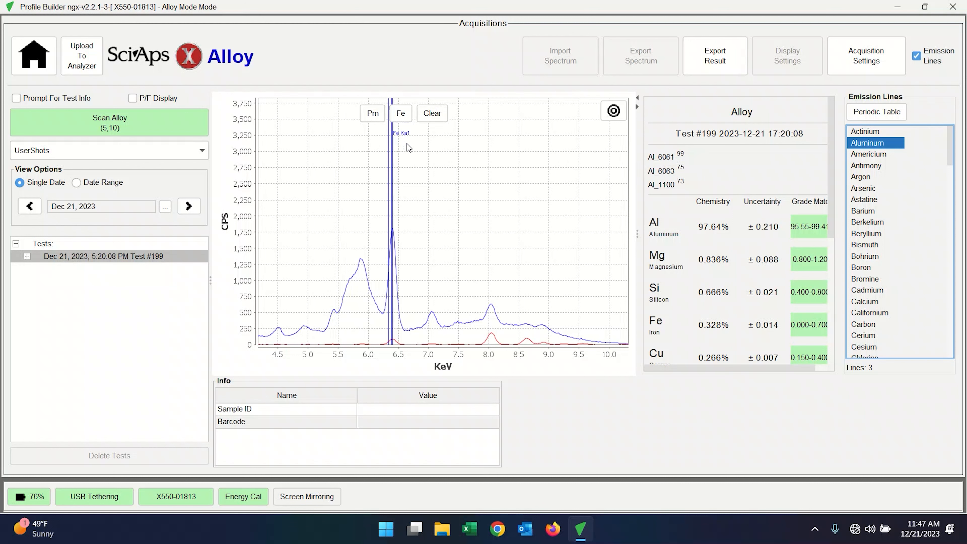
pyautogui.moveTo(324, 164)
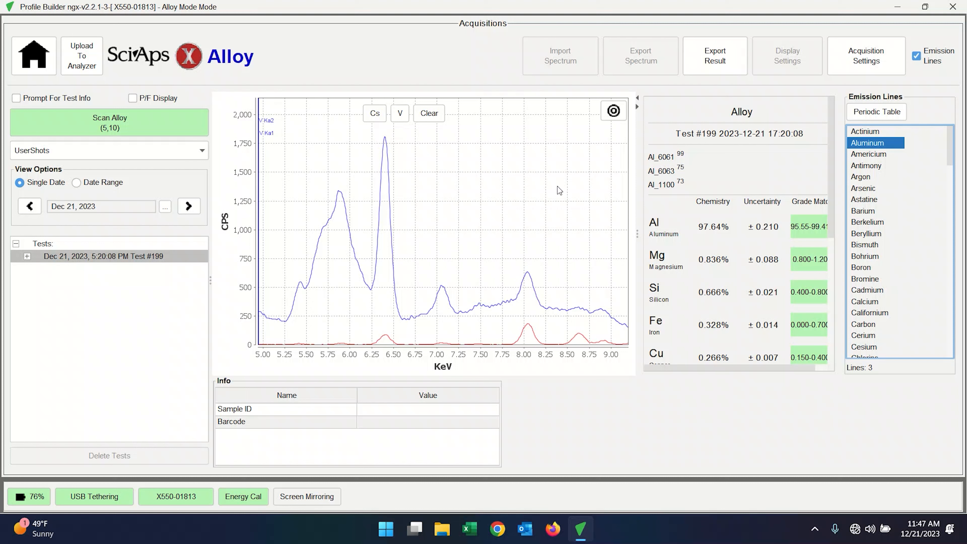
pyautogui.moveTo(495, 134)
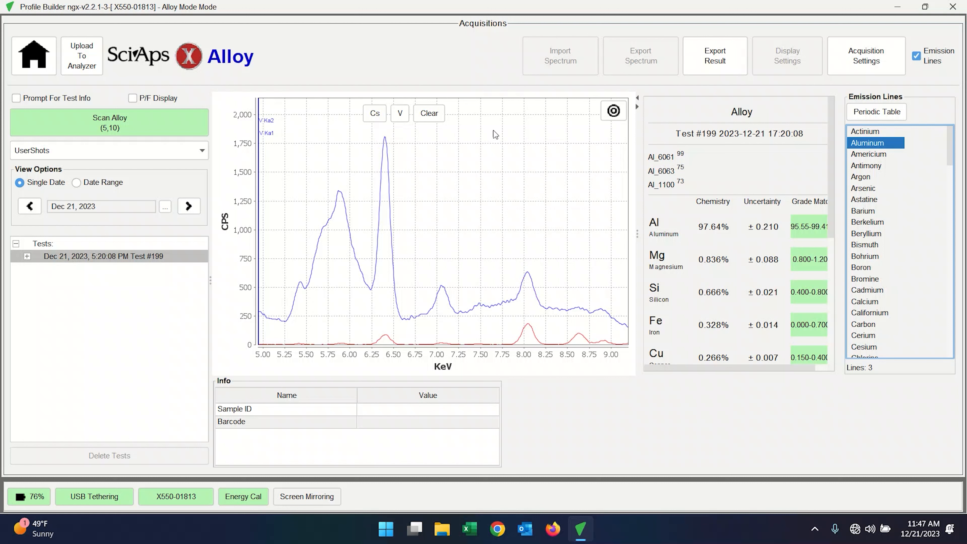
pyautogui.click(429, 112)
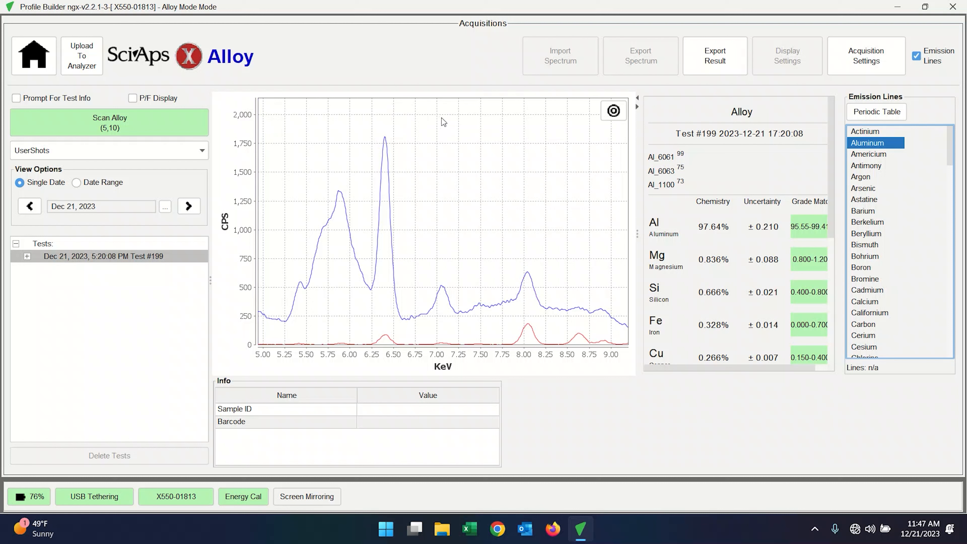
pyautogui.moveTo(470, 213)
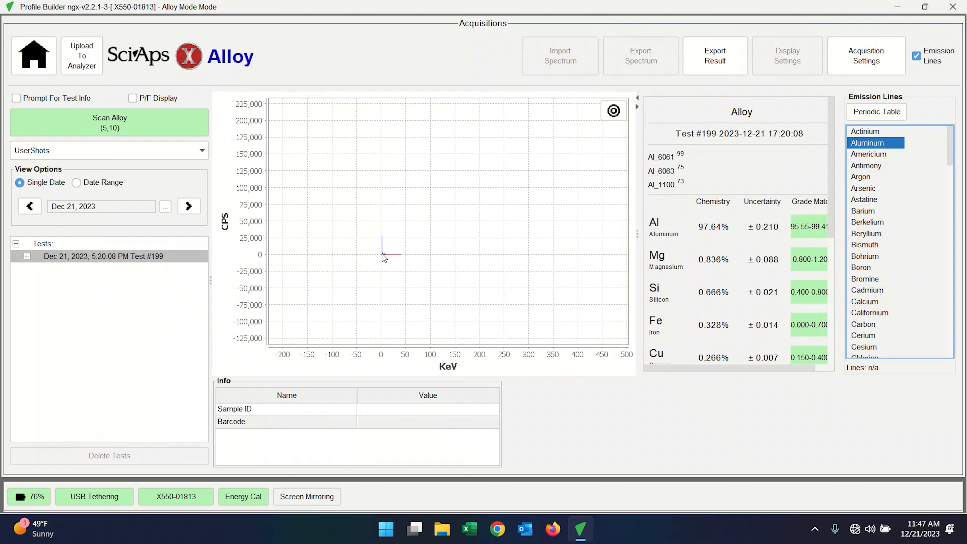
pyautogui.click(613, 111)
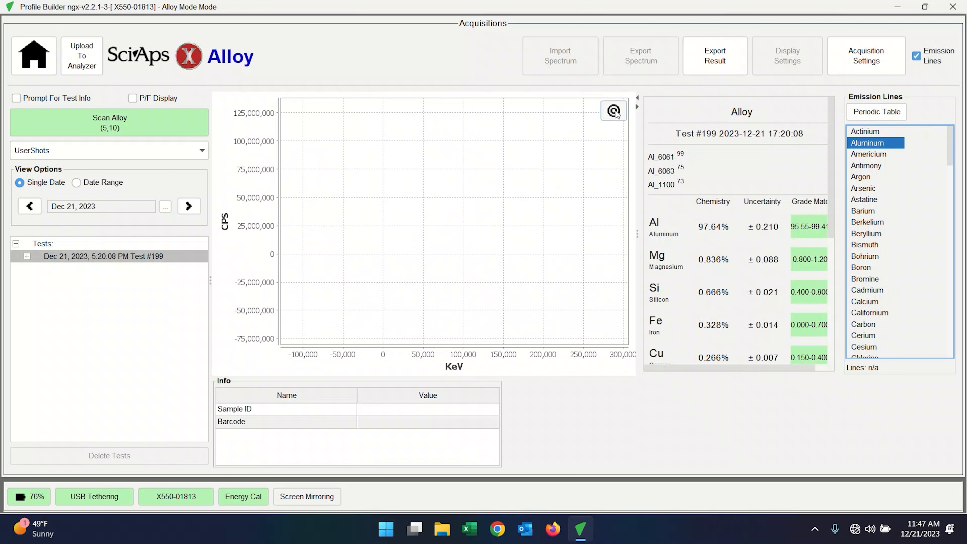
pyautogui.click(614, 111)
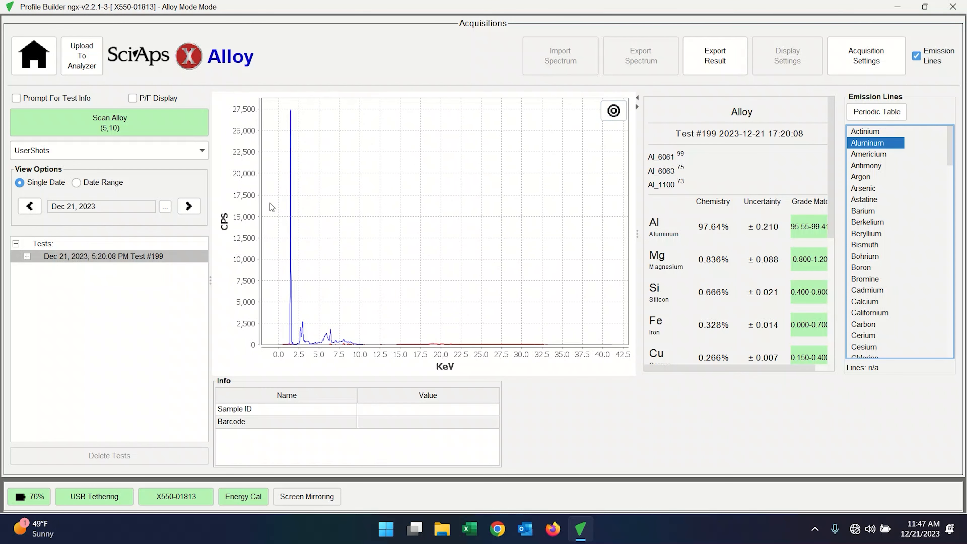